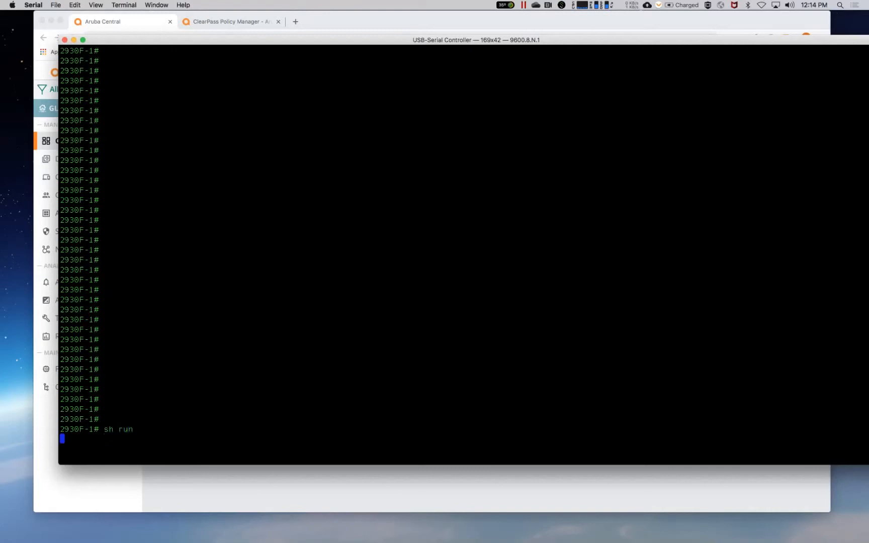
- Run 'sh run' on switch 2930F-1 to display its running configuration
key(Return)
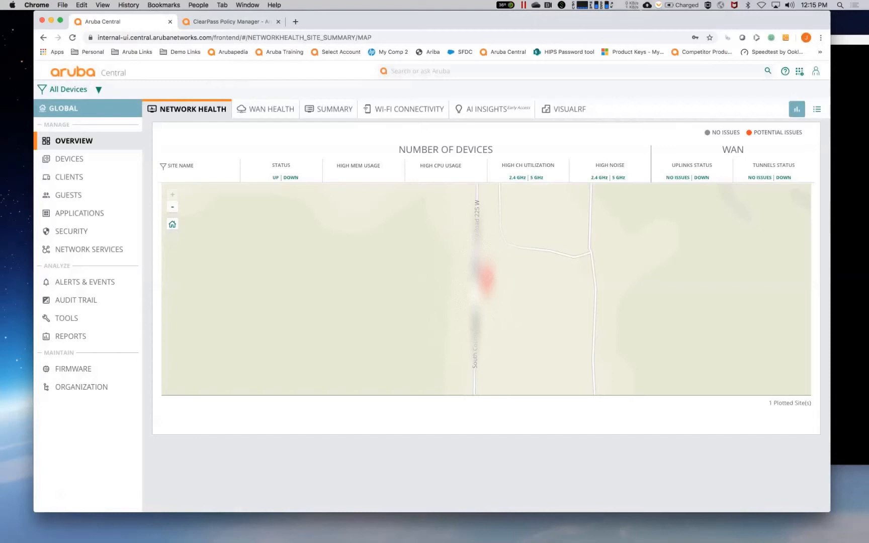
- Start a new switch template group and name it Owen-Switch-TG
click(68, 89)
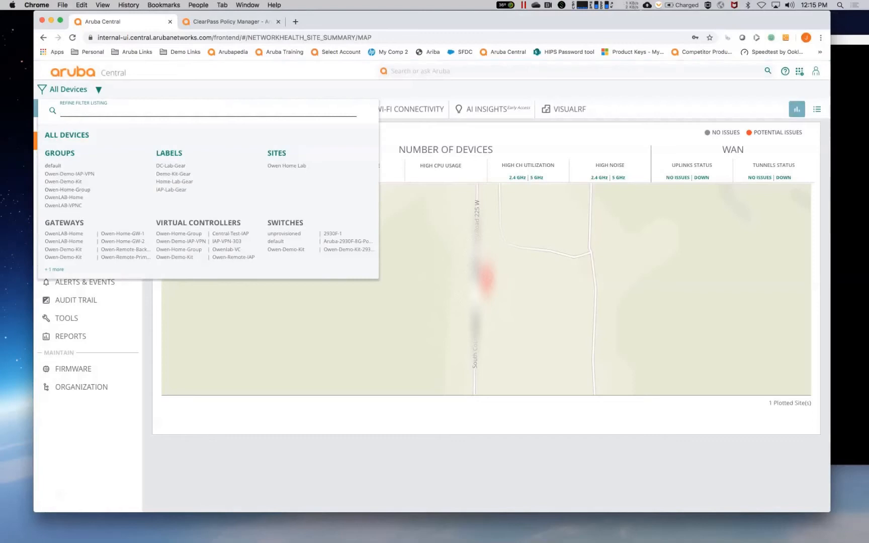
click(81, 388)
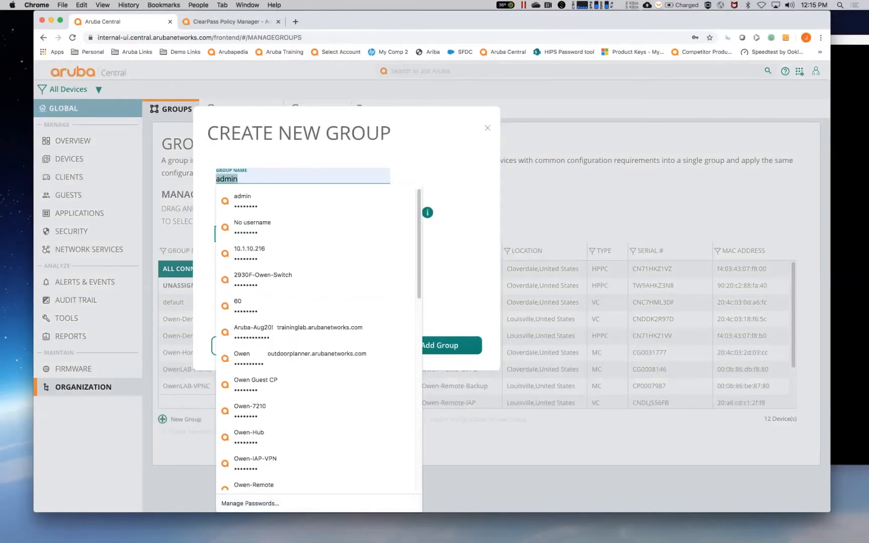
text(Owen-)
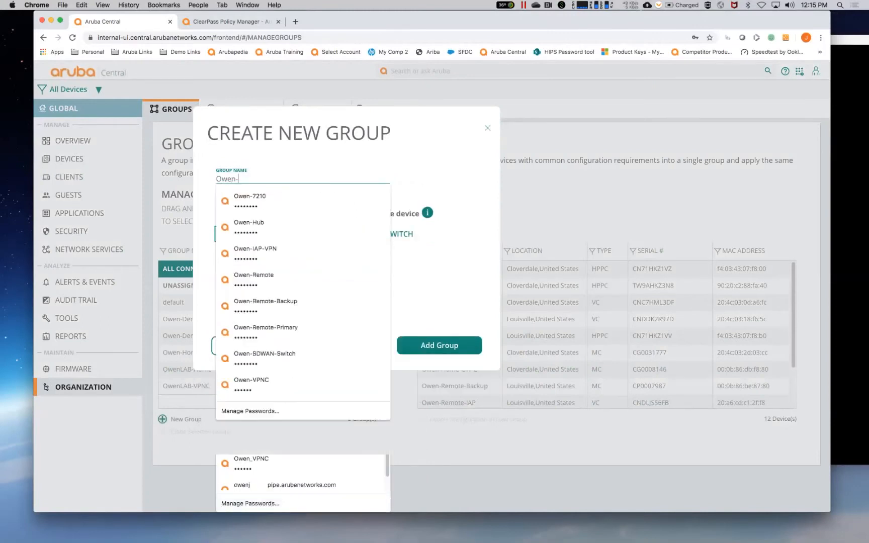
text(A)
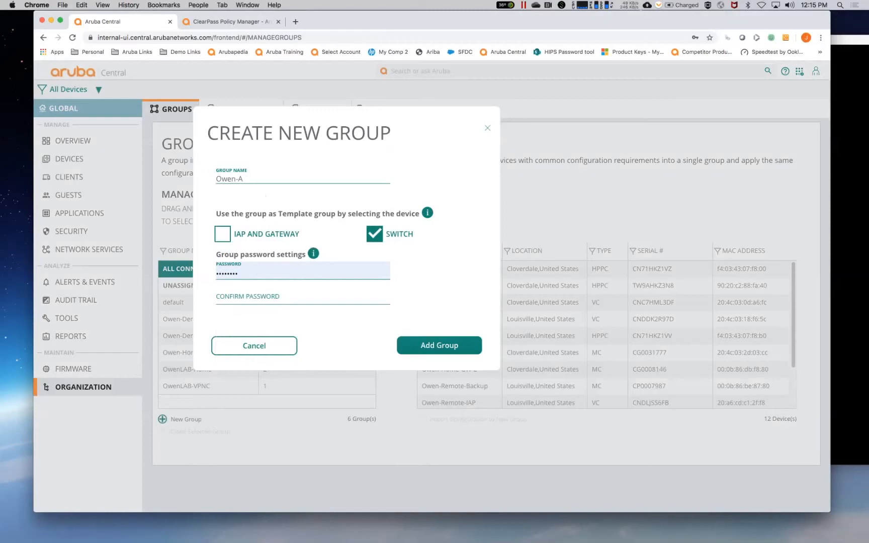
text(Owen-Switch-Te)
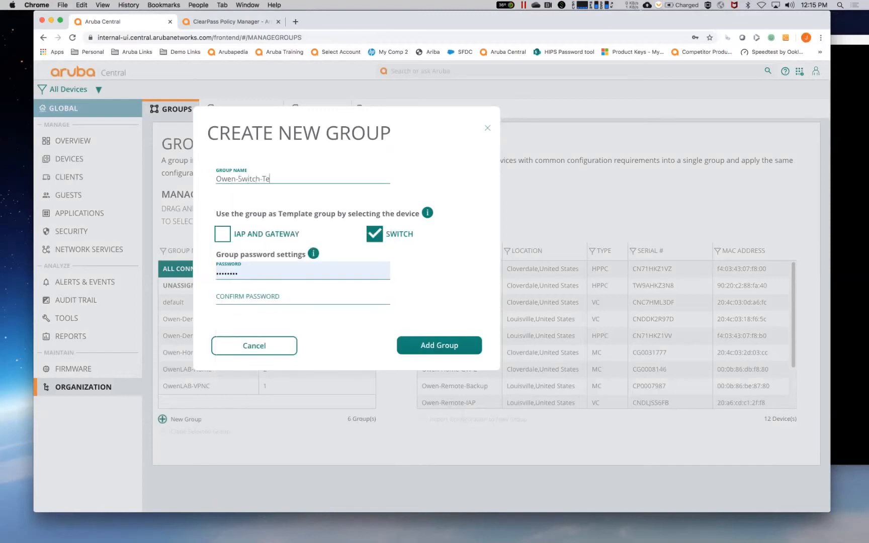
text(TG)
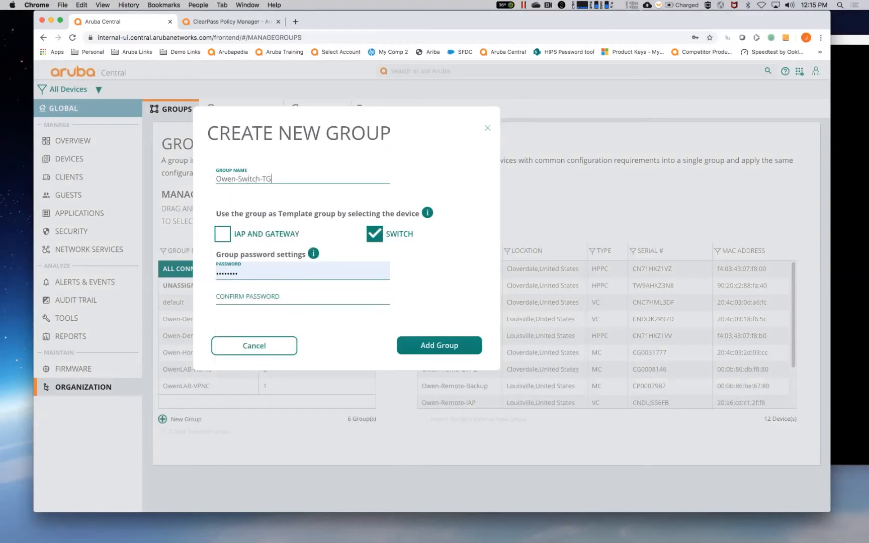
- Enter and confirm the group password and add the Owen-Switch-TG group
click(302, 270)
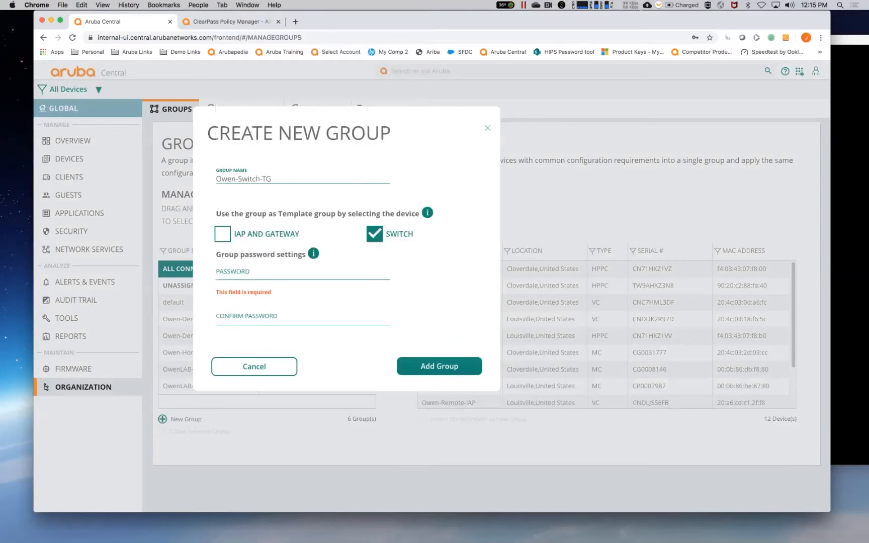
click(302, 272)
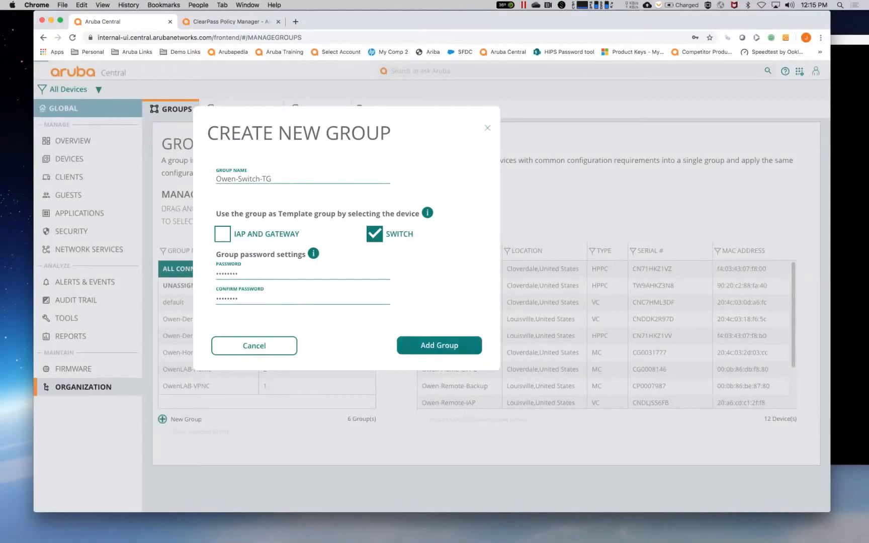
click(439, 345)
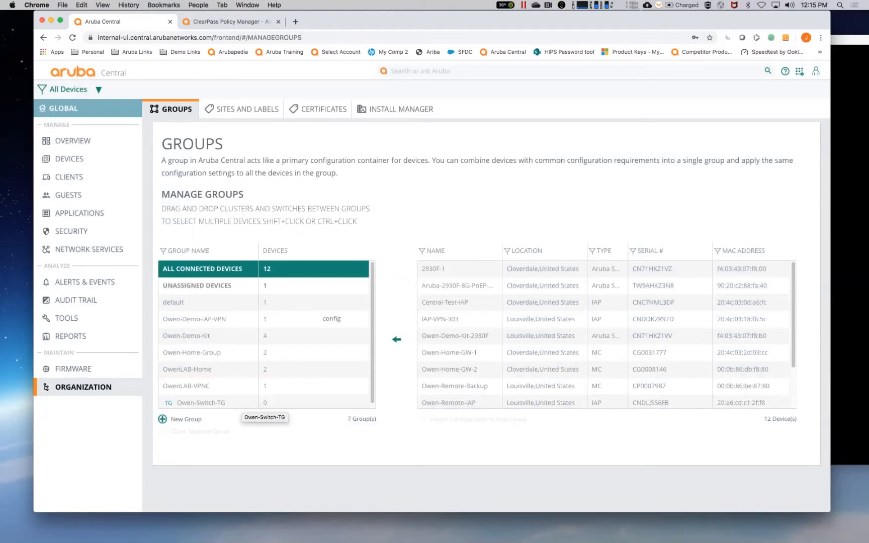
- Drag the single unassigned switch onto Owen-Switch-TG and confirm the move
click(197, 285)
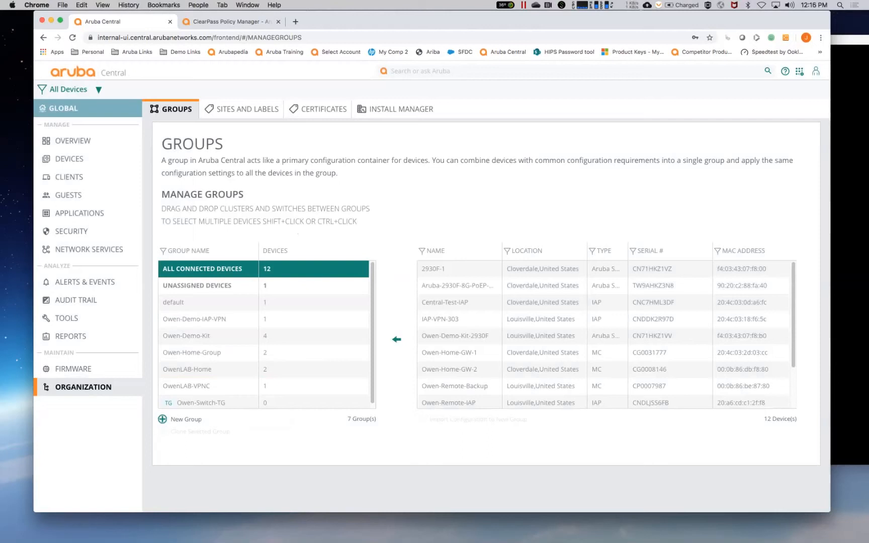
mouse_move(66, 89)
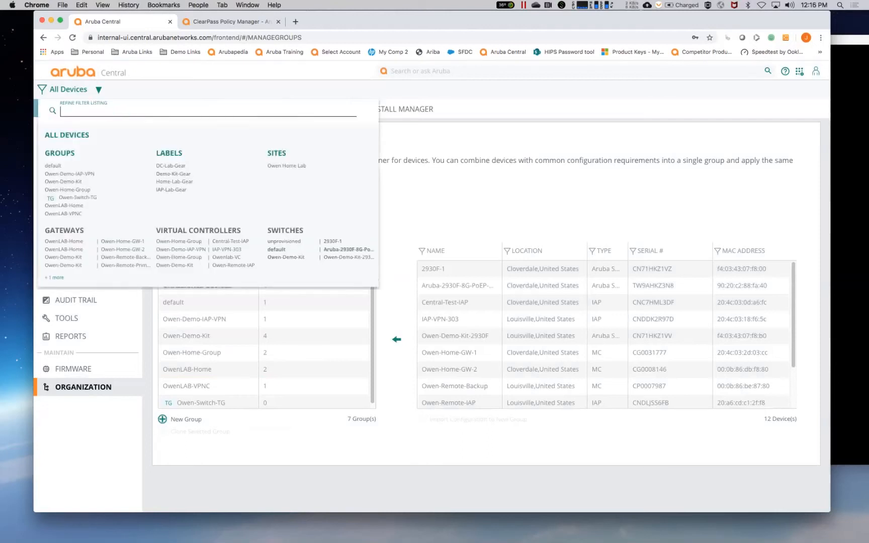
mouse_move(348, 256)
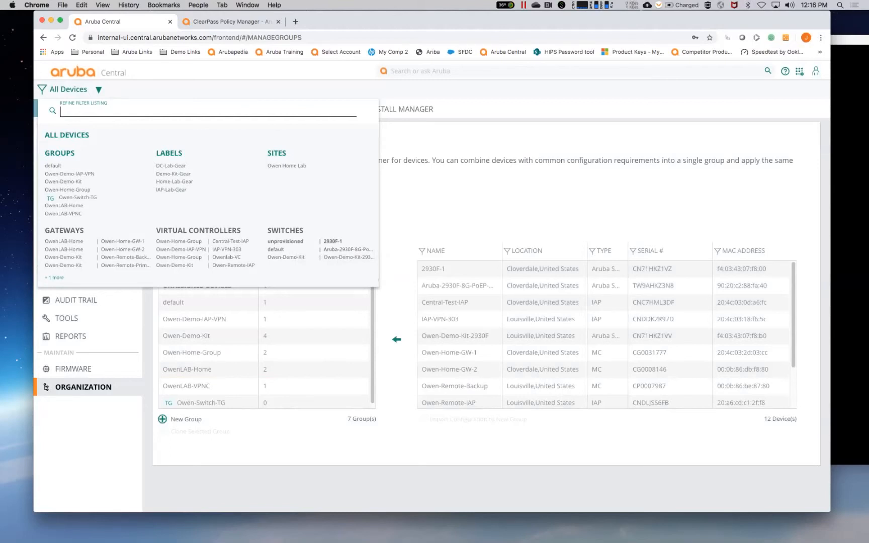
mouse_move(325, 253)
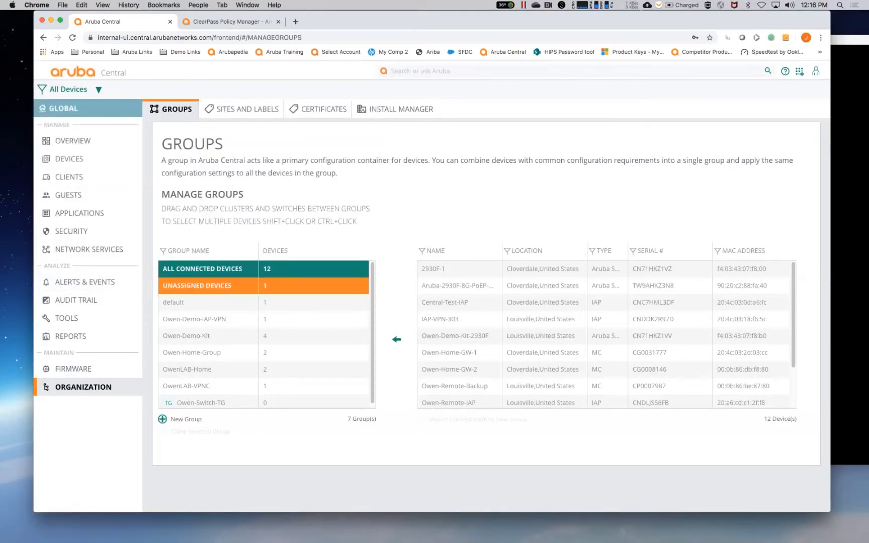
click(208, 286)
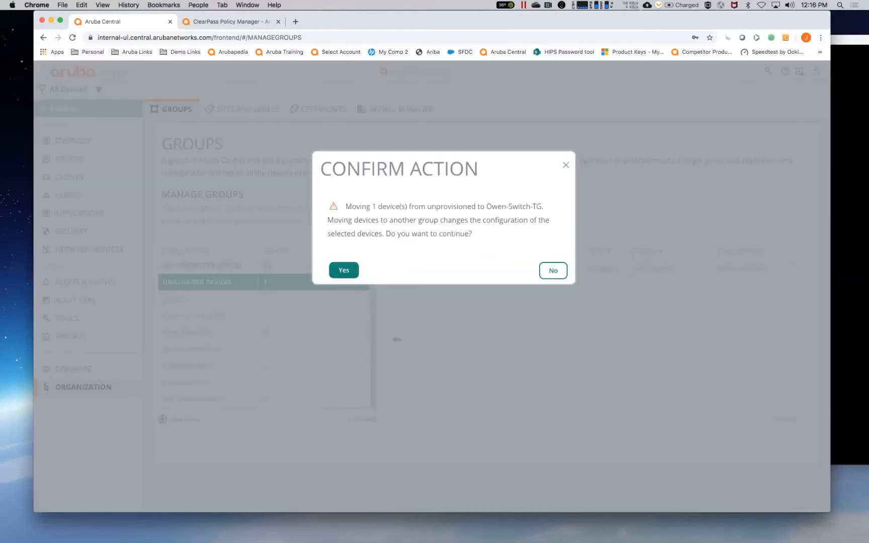
click(343, 269)
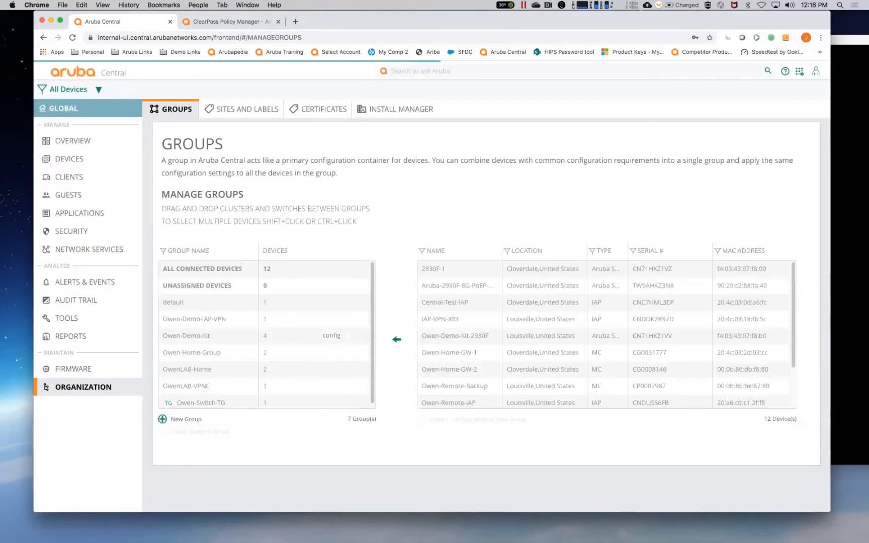
- Scope Aruba Central to the Owen-Switch-TG group and view its devices
click(187, 369)
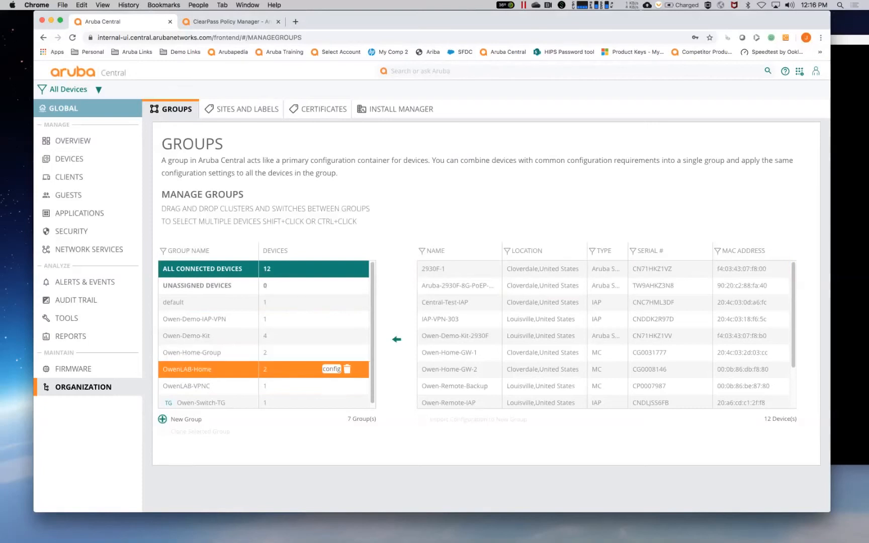
click(199, 401)
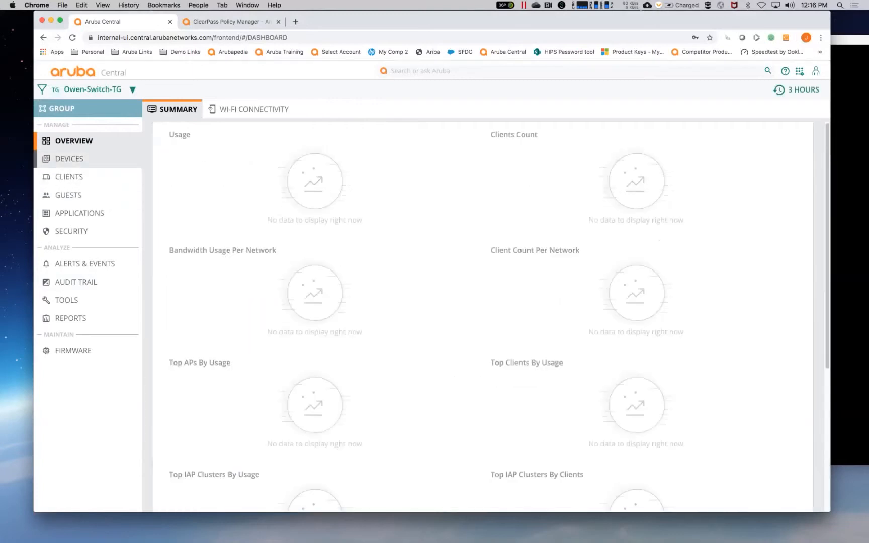
click(70, 159)
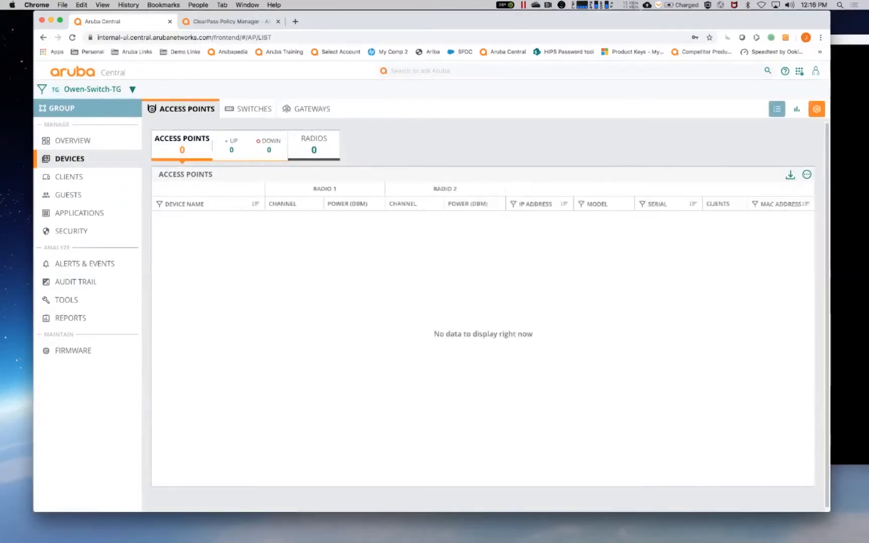
- Show the group's switches and their empty configuration templates list
click(816, 108)
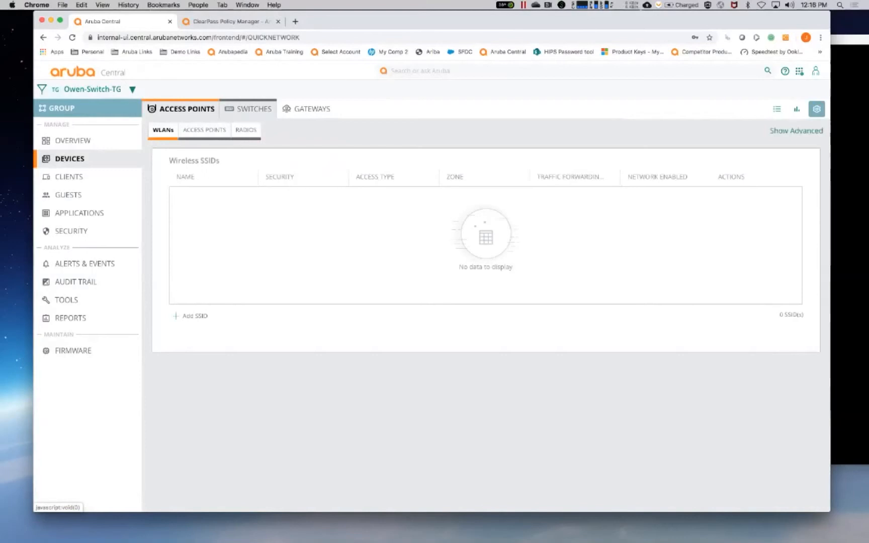
click(252, 109)
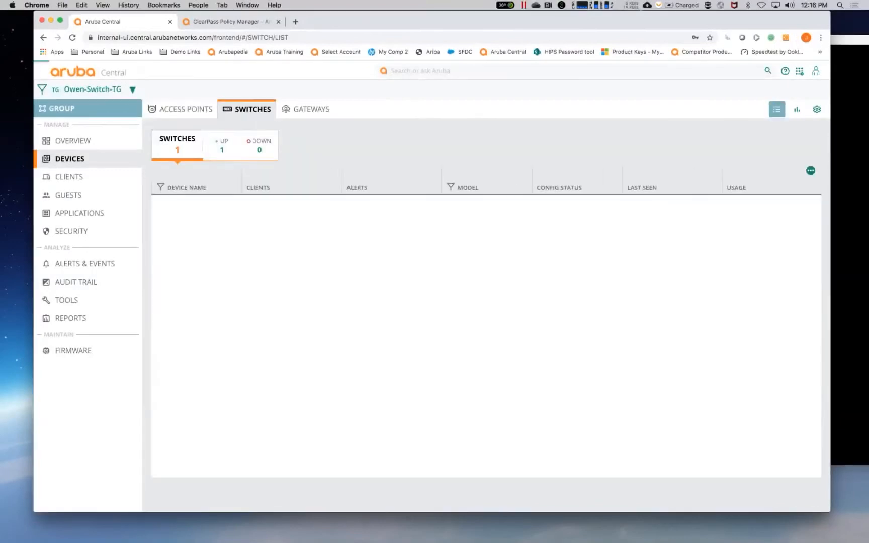
click(816, 108)
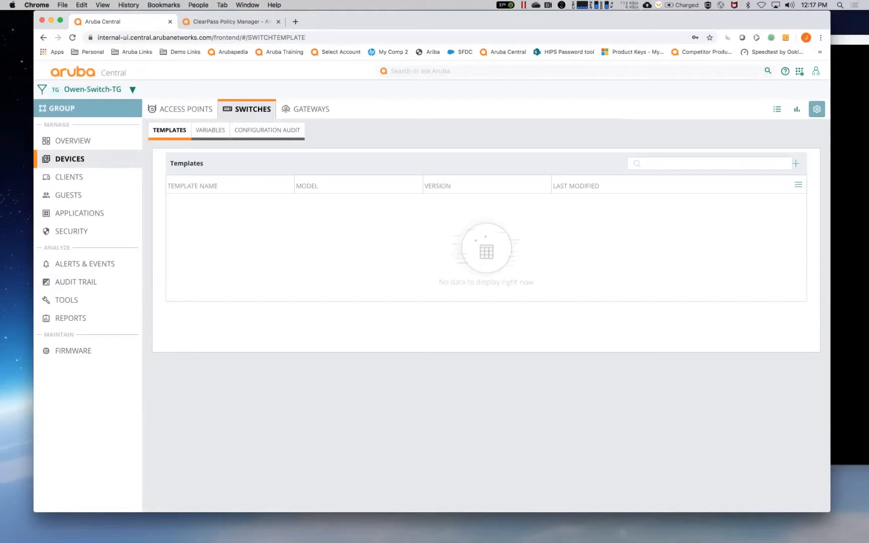
- Add a new switch template named 2930F-8G-Template
click(796, 163)
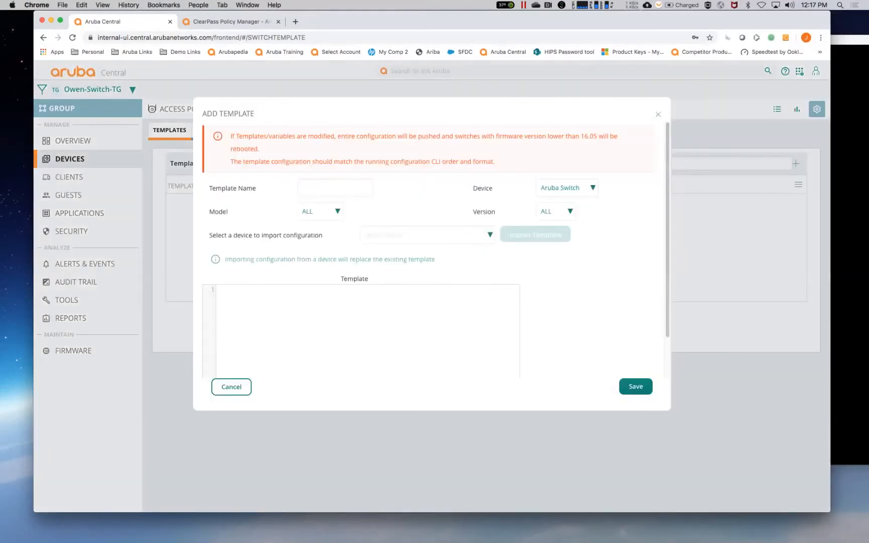
text(2930)
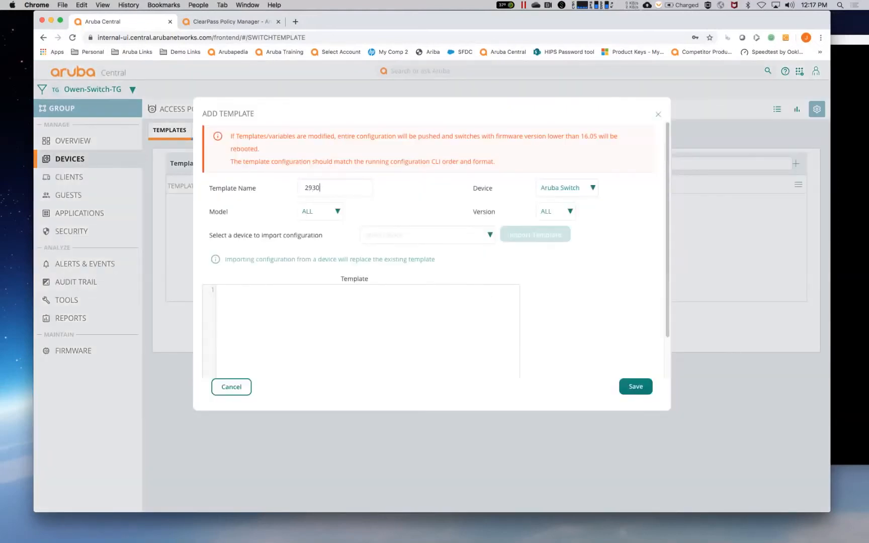
text(F-)
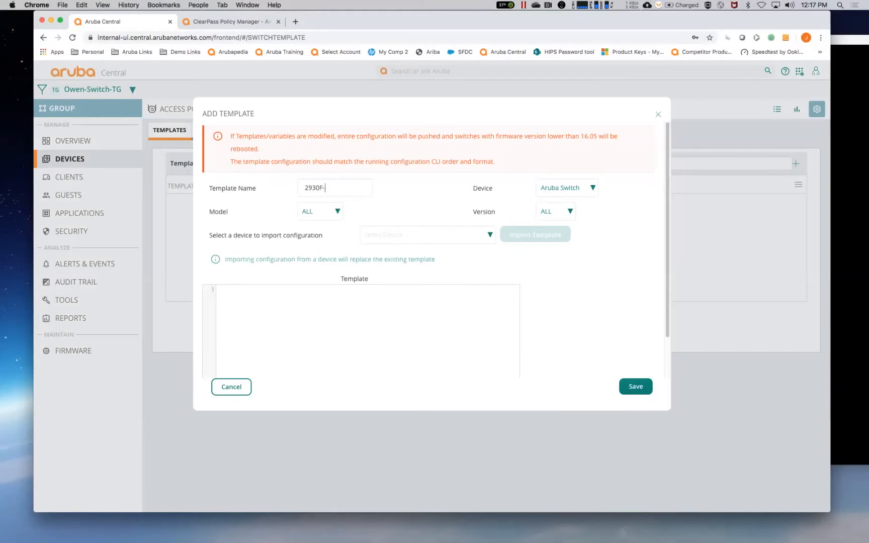
text(8G-)
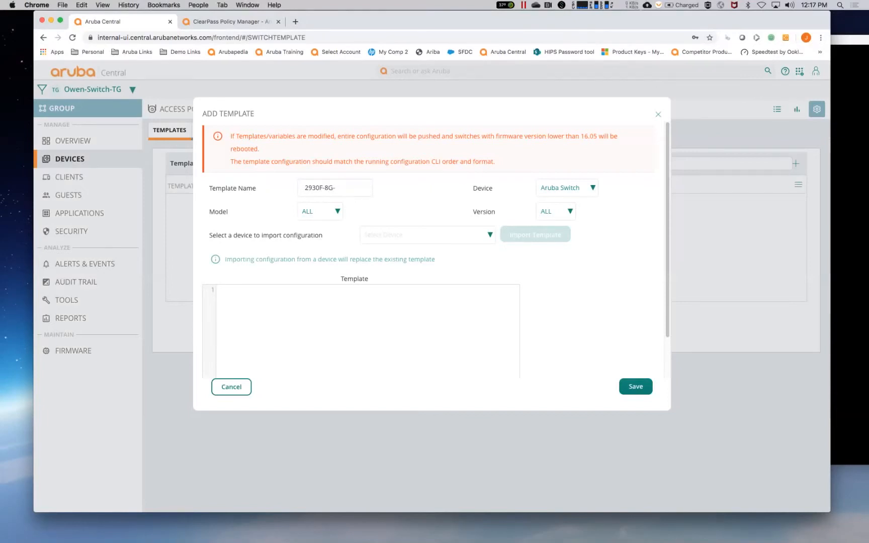
text(T)
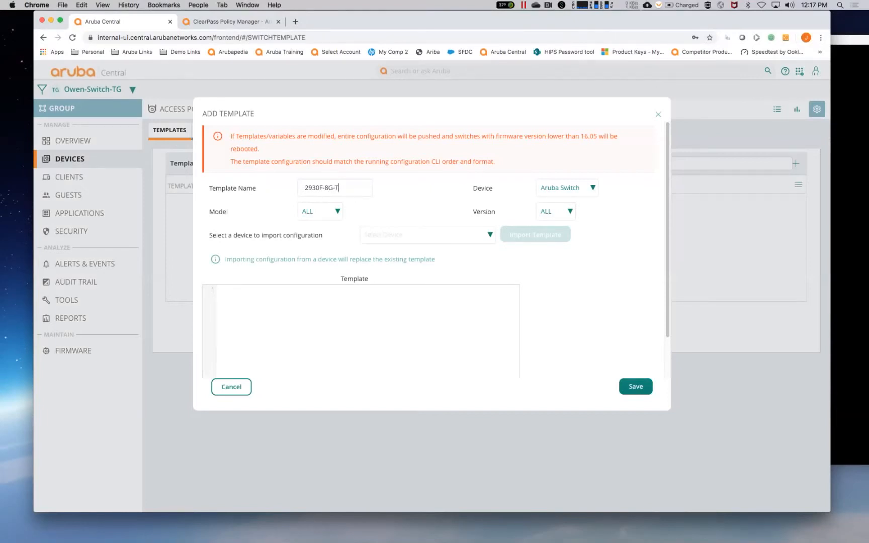
text(emplate)
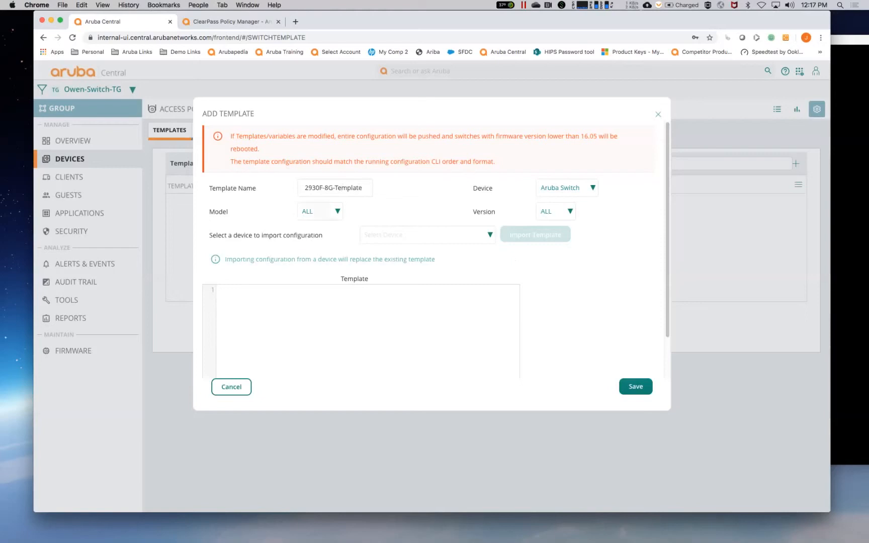
- Set the template to model 2930F, version 16.10 and part JL258A
click(319, 212)
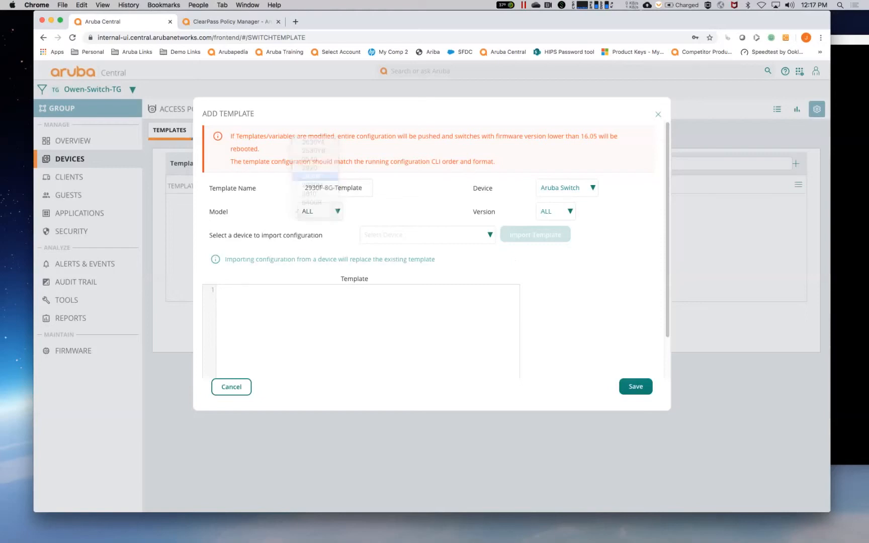
click(555, 211)
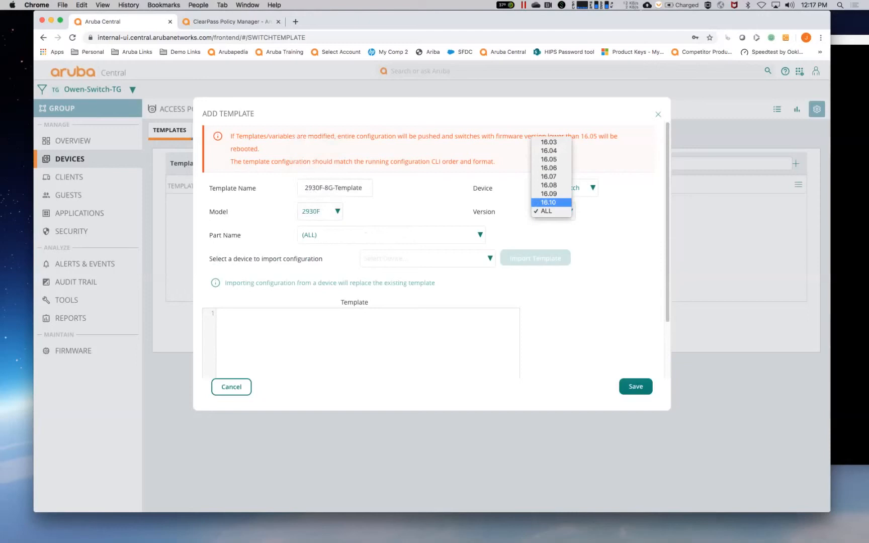
click(549, 202)
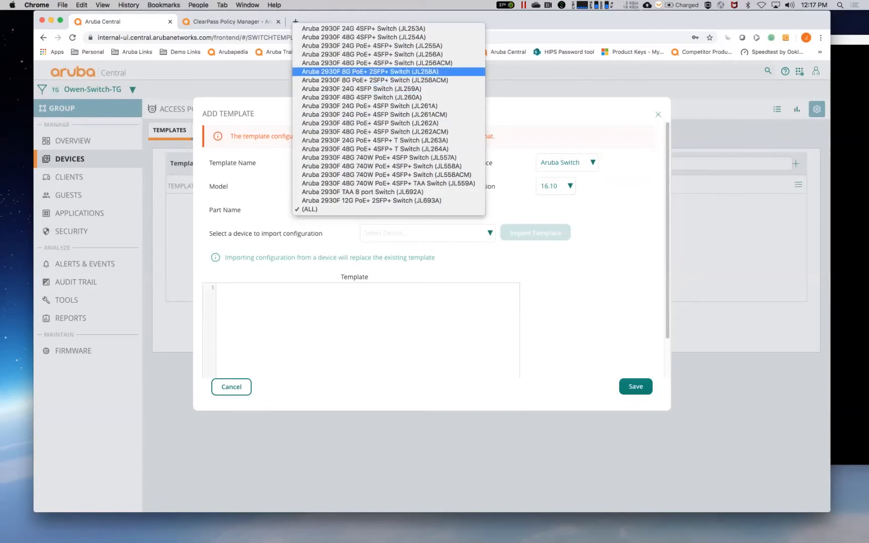
click(368, 71)
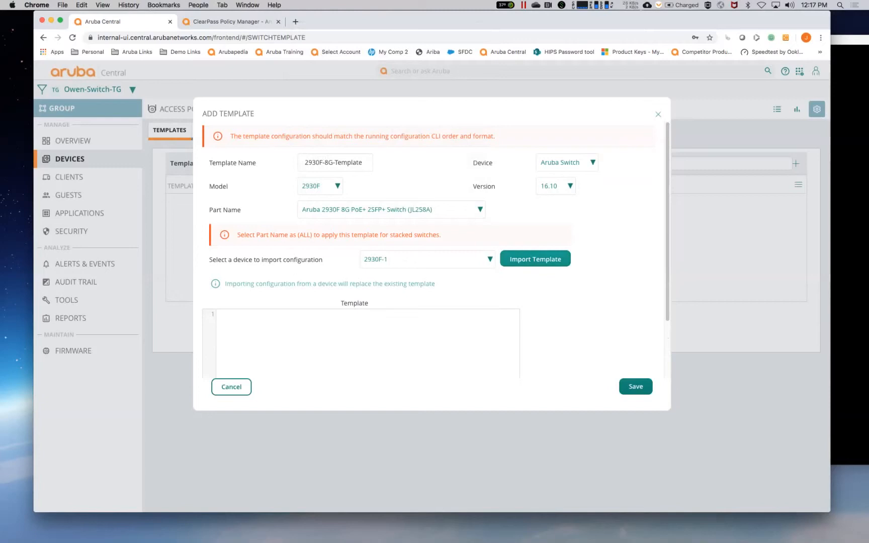
- Import the 2930F-1 running configuration into the template body and review the CLI
click(534, 258)
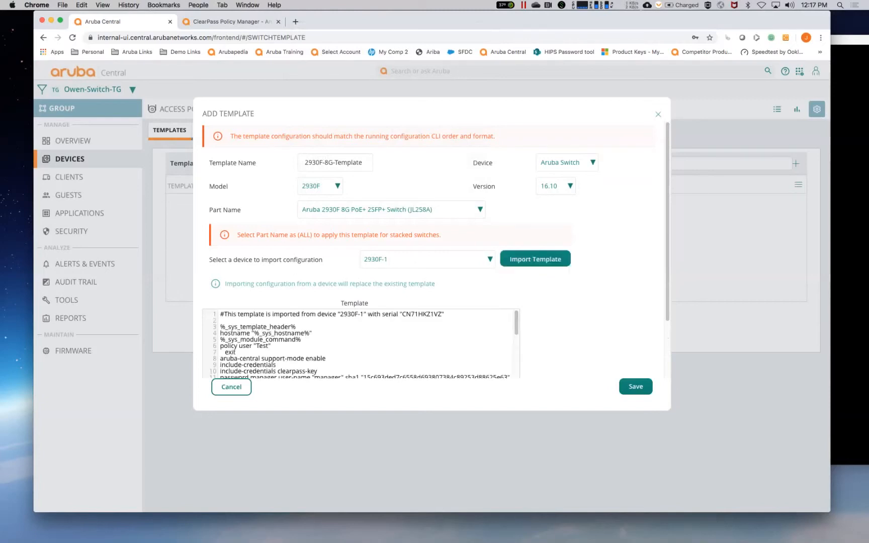
scroll(down, 3)
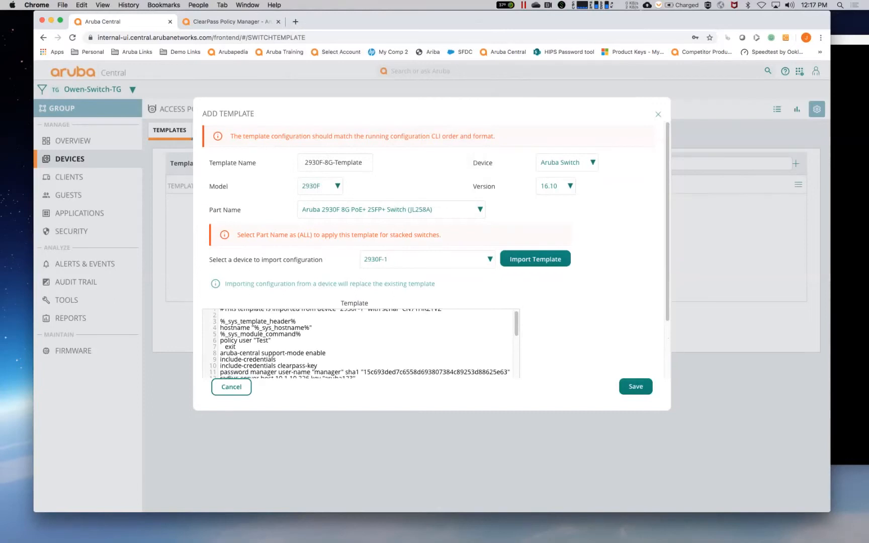
scroll(down, 3)
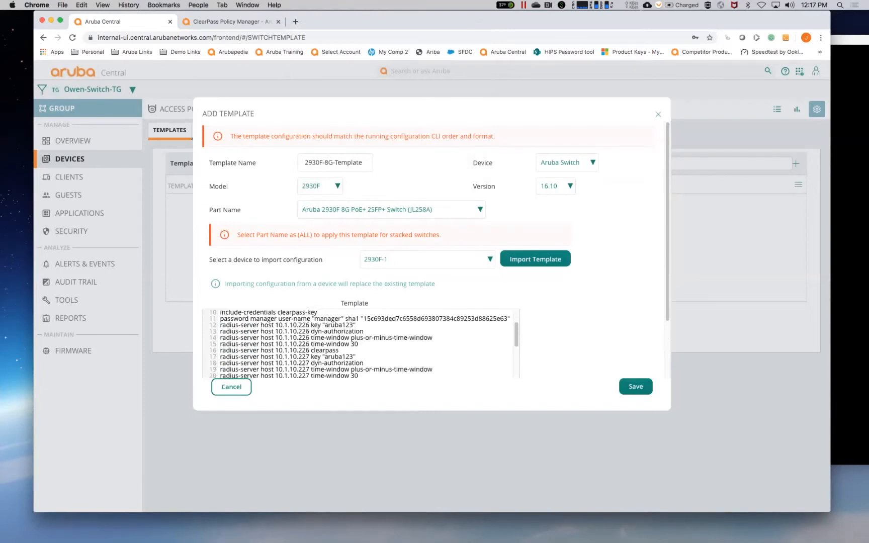
scroll(down, 3)
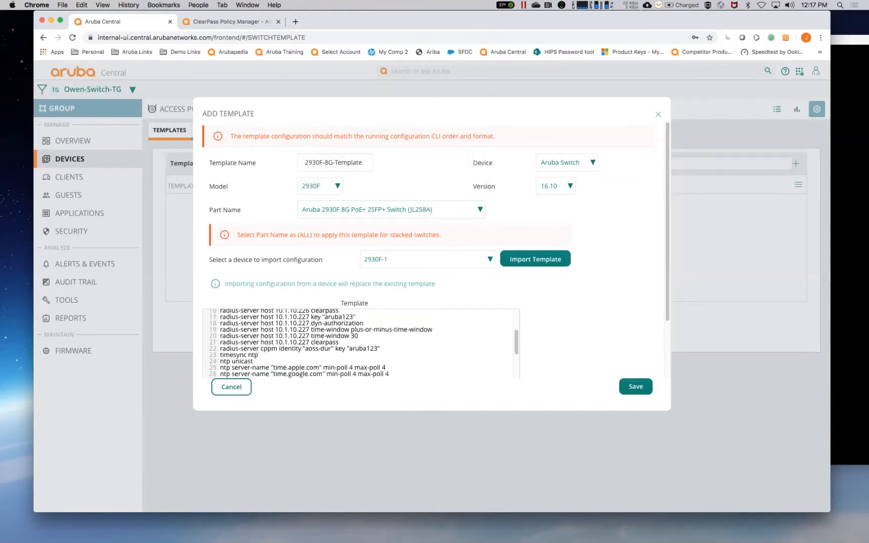
scroll(down, 3)
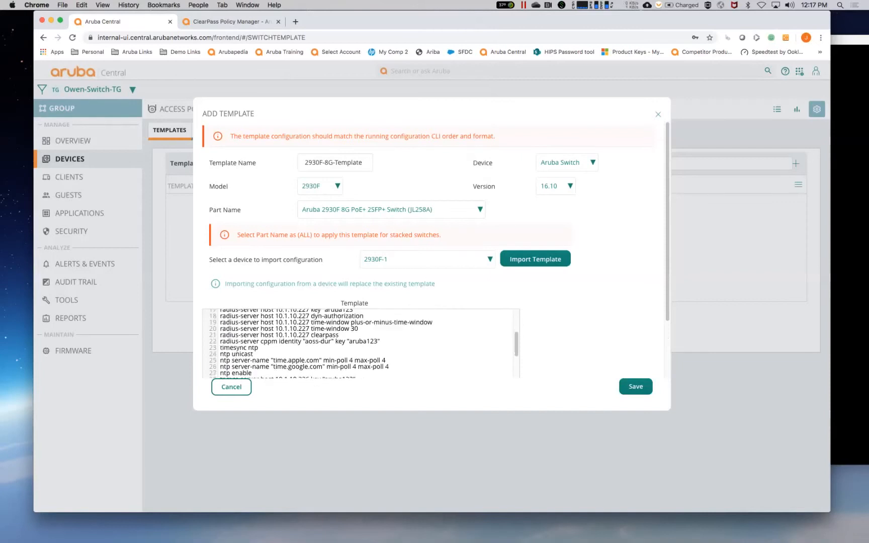
scroll(down, 3)
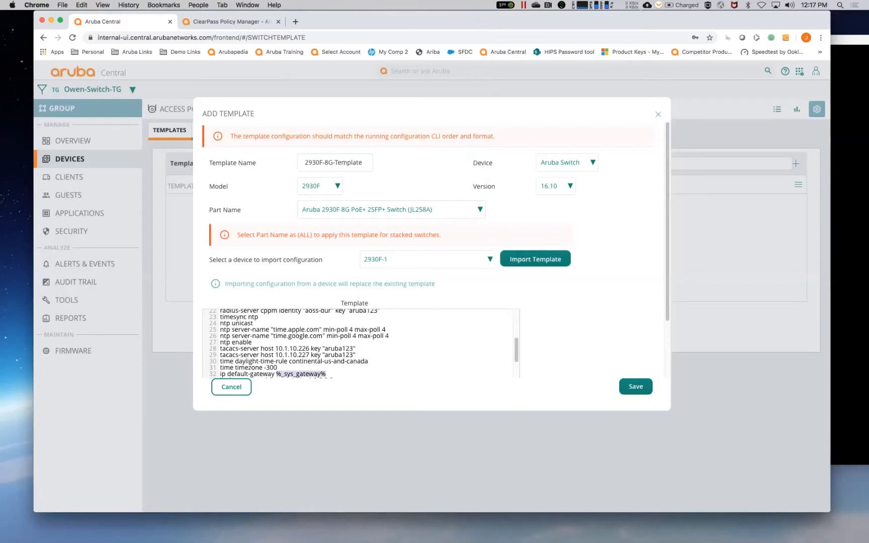
scroll(down, 3)
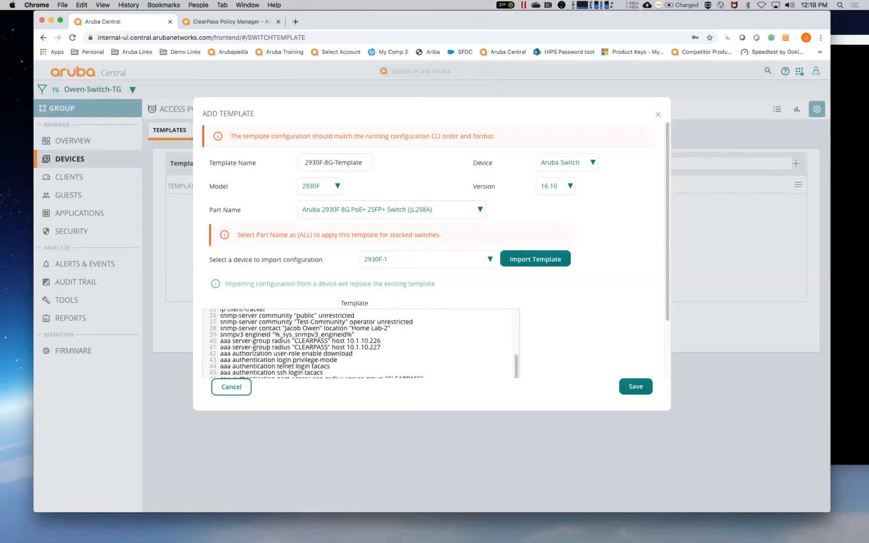
scroll(down, 3)
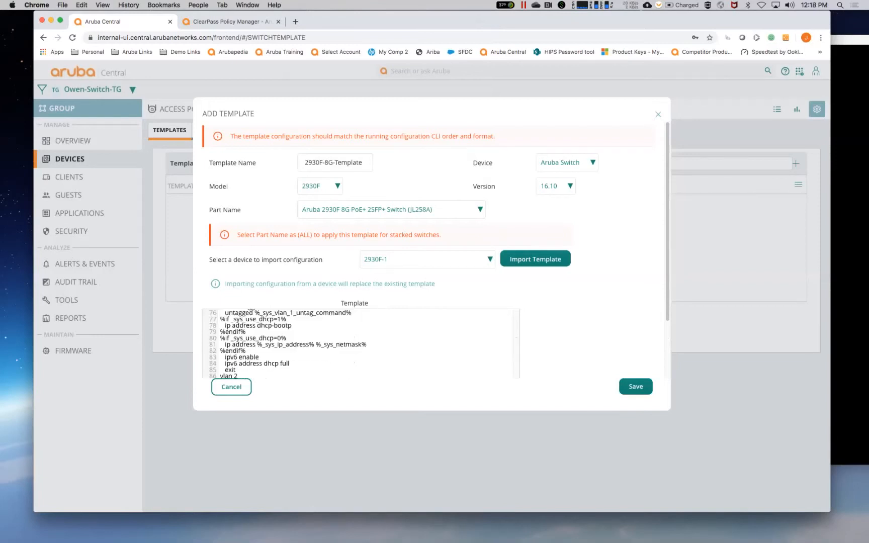
scroll(down, 3)
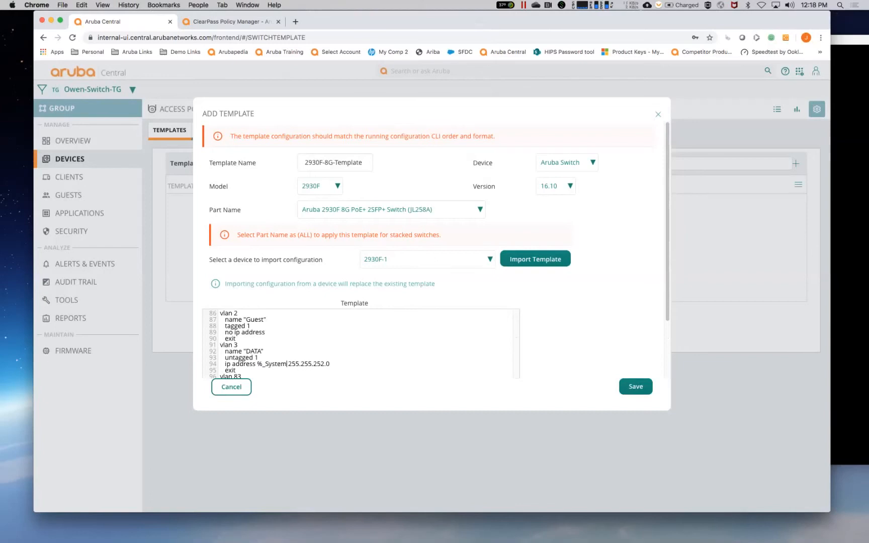
- Set VLAN 3's IP address to the %_System_IP% variable and save 2930F-8G-Template
text(_IP%)
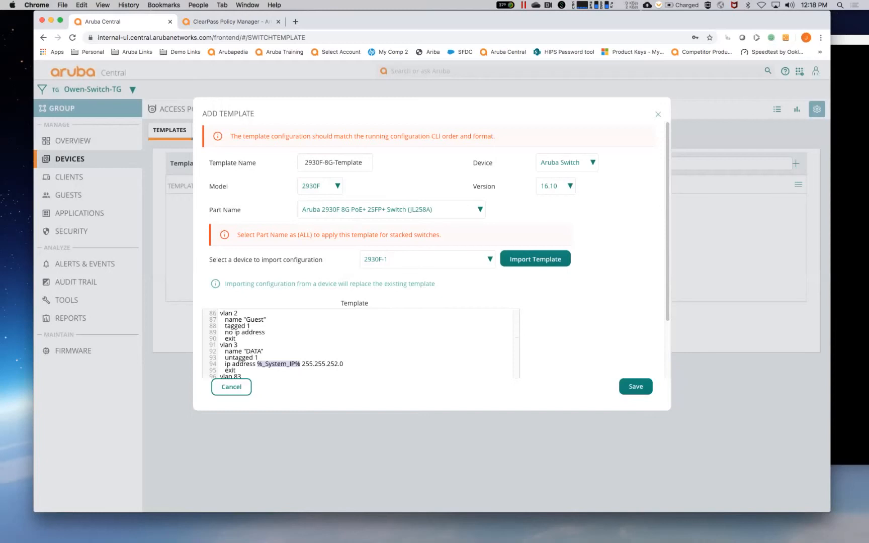
scroll(down, 3)
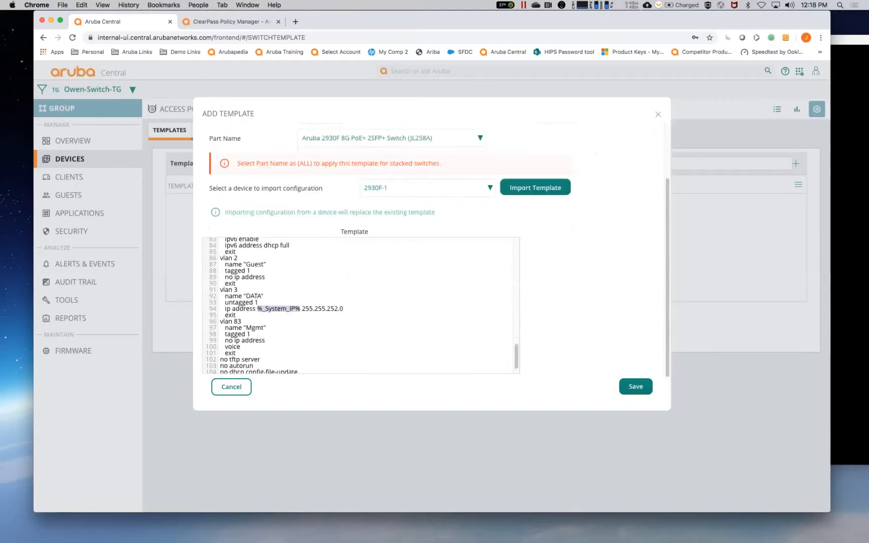
scroll(up, 3)
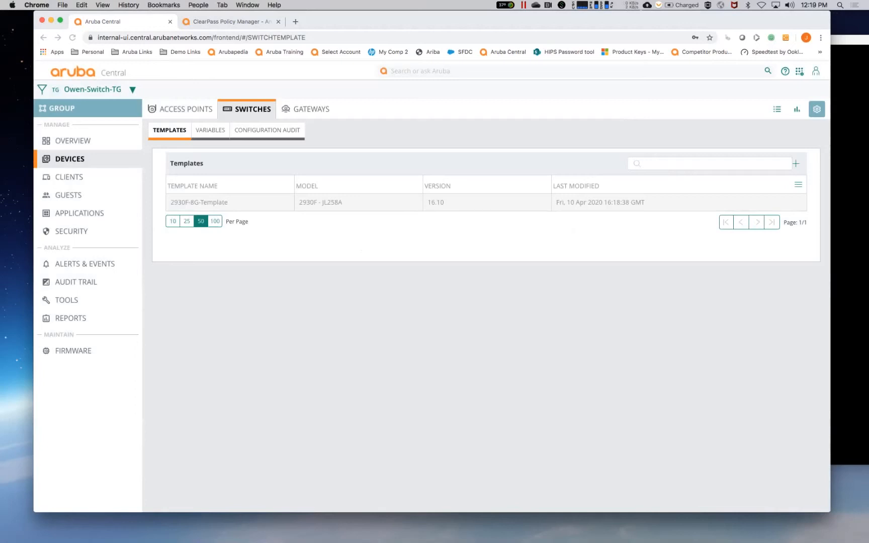
- Export the switch template variables, including _System_IP 10.3.0.9, as a CSV to Downloads
click(209, 129)
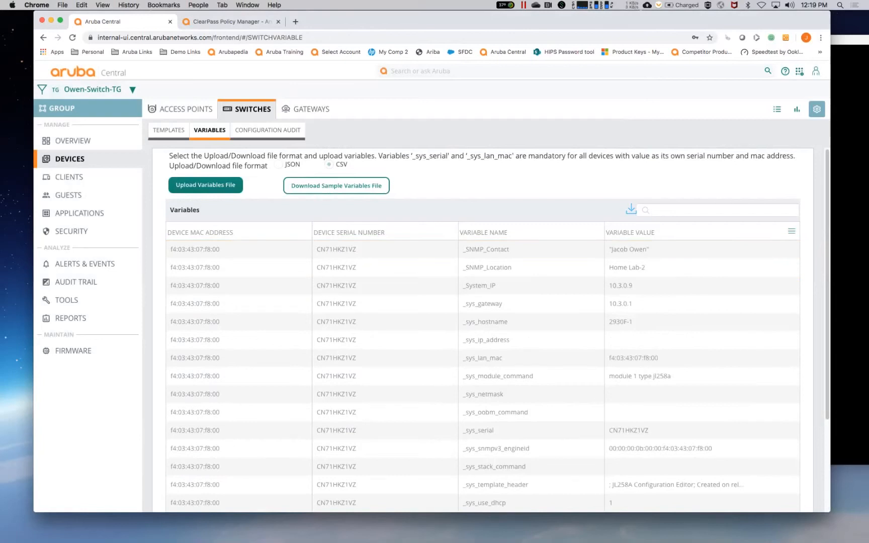
click(631, 209)
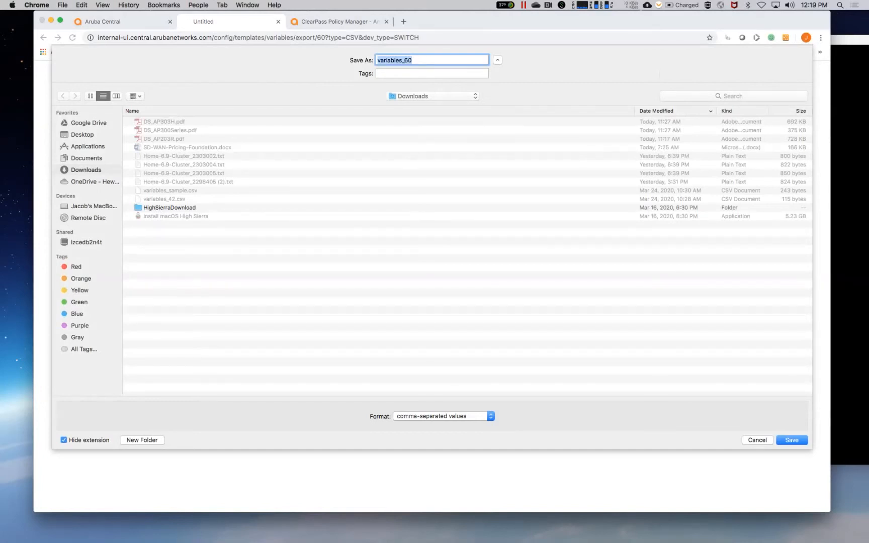
click(791, 439)
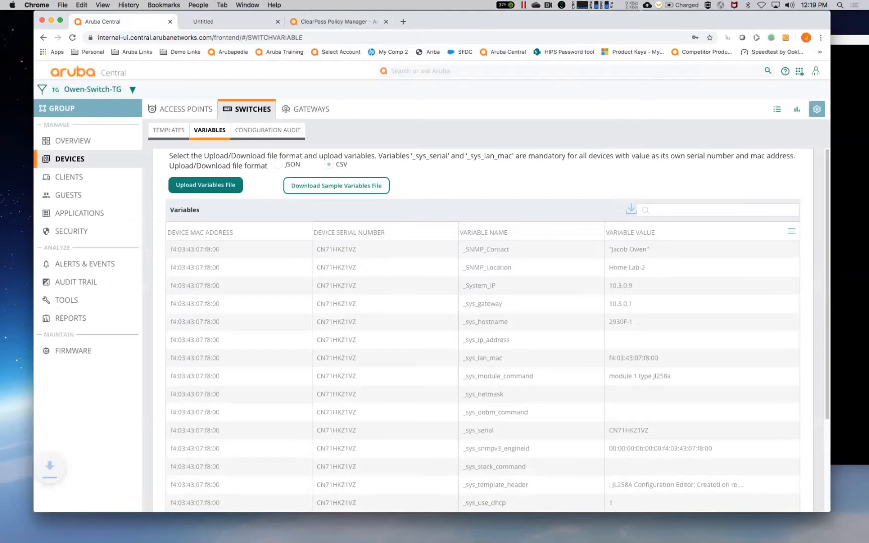
click(127, 501)
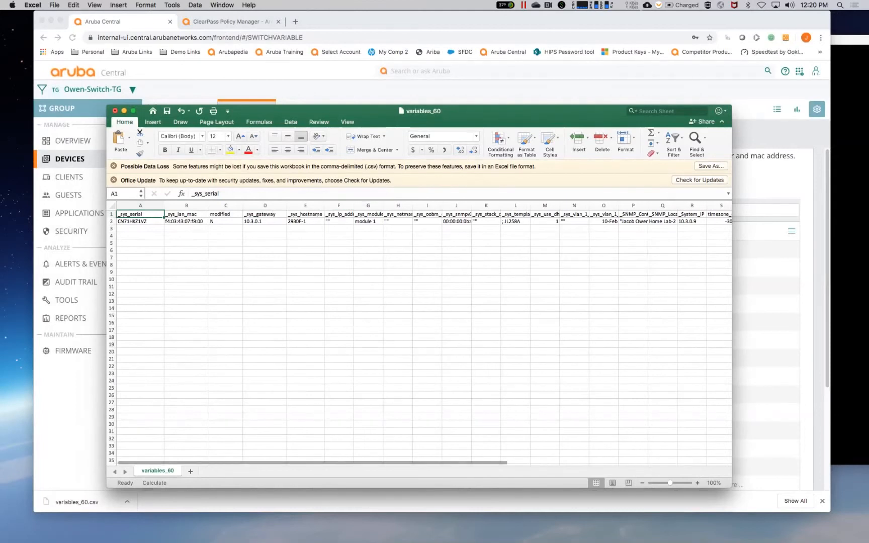
scroll(right, 3)
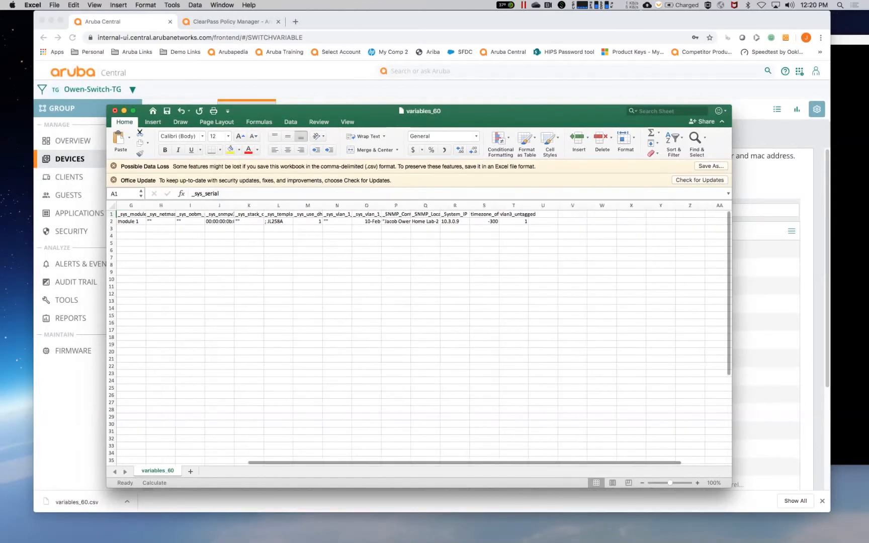
click(366, 221)
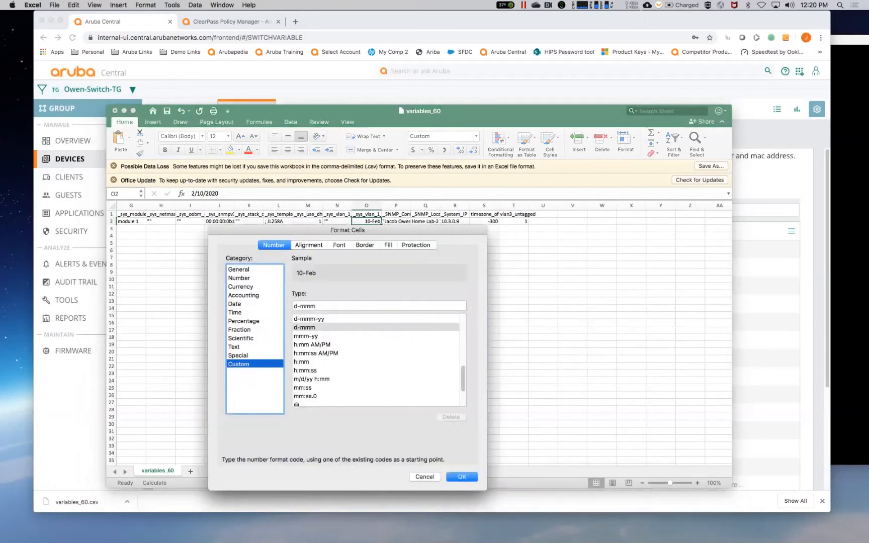
click(235, 346)
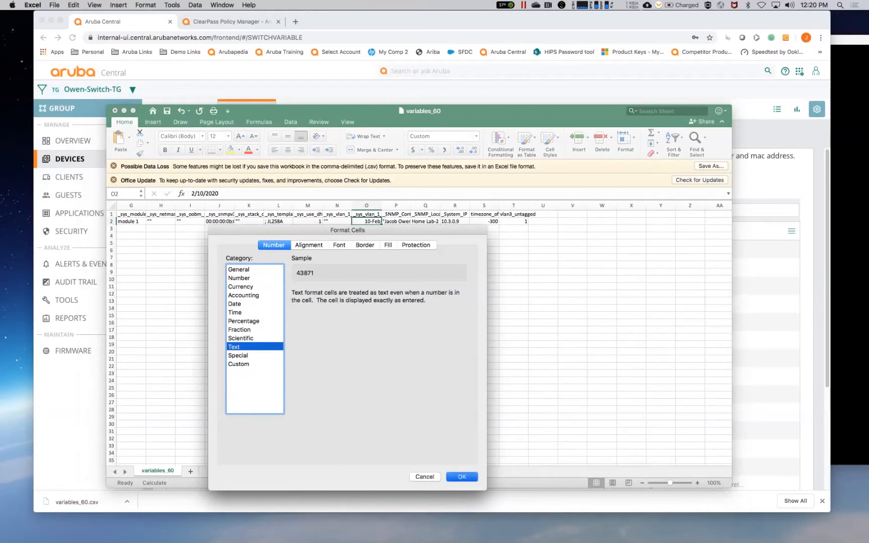
click(461, 476)
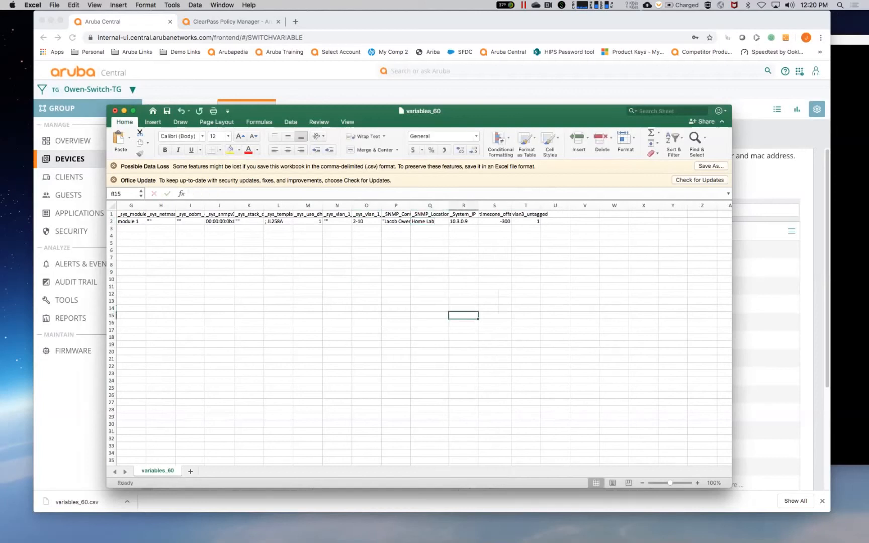
scroll(left, 3)
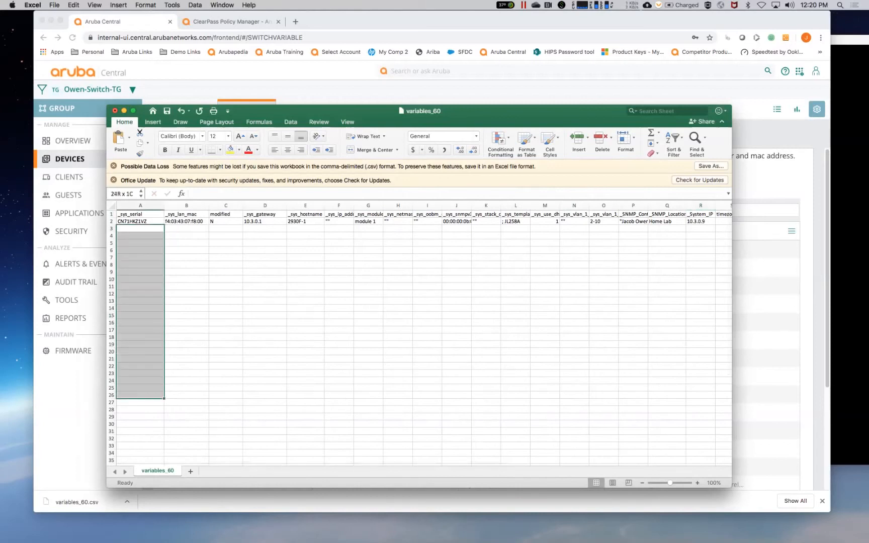
click(139, 228)
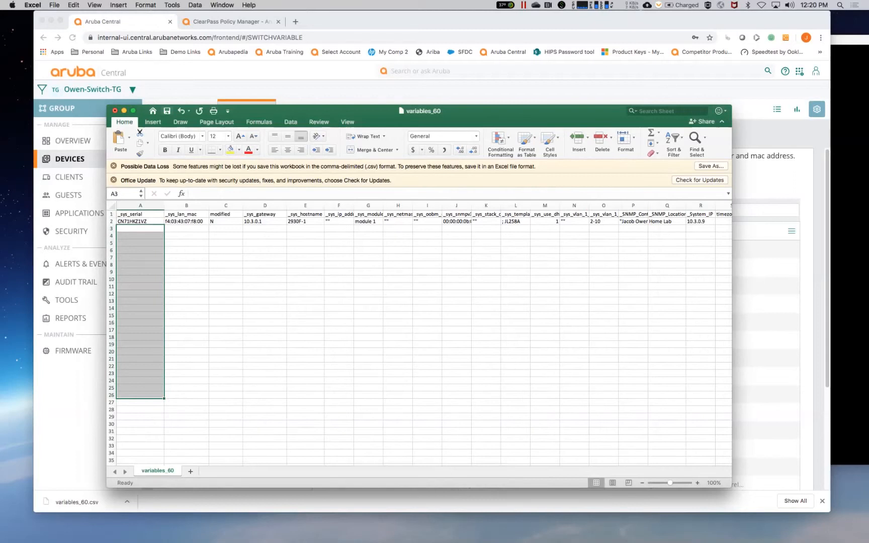
click(115, 111)
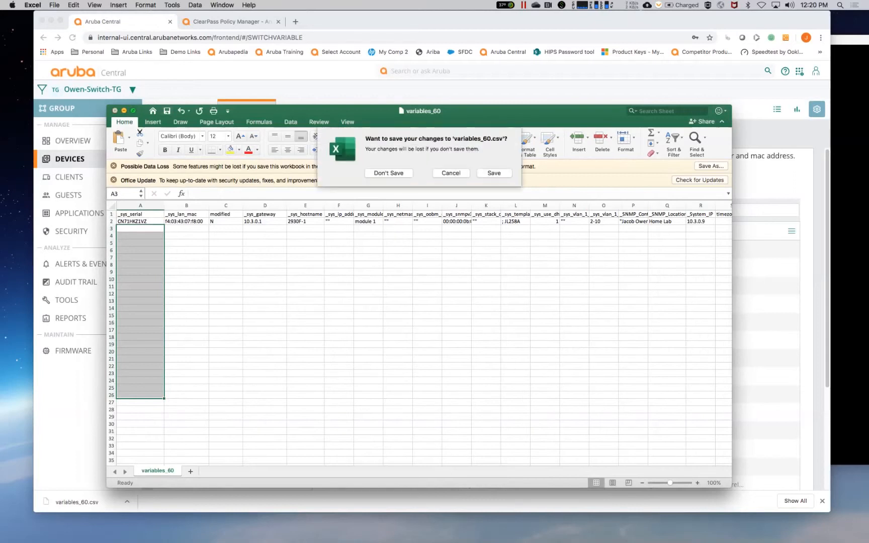
click(388, 173)
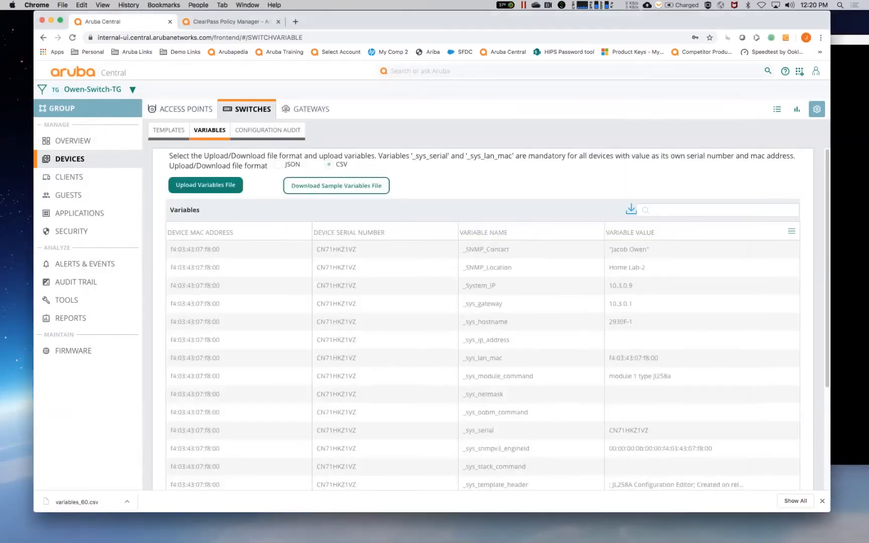
- List all connected devices and filter Aruba Central to the Owen-Switch-TG group
click(91, 90)
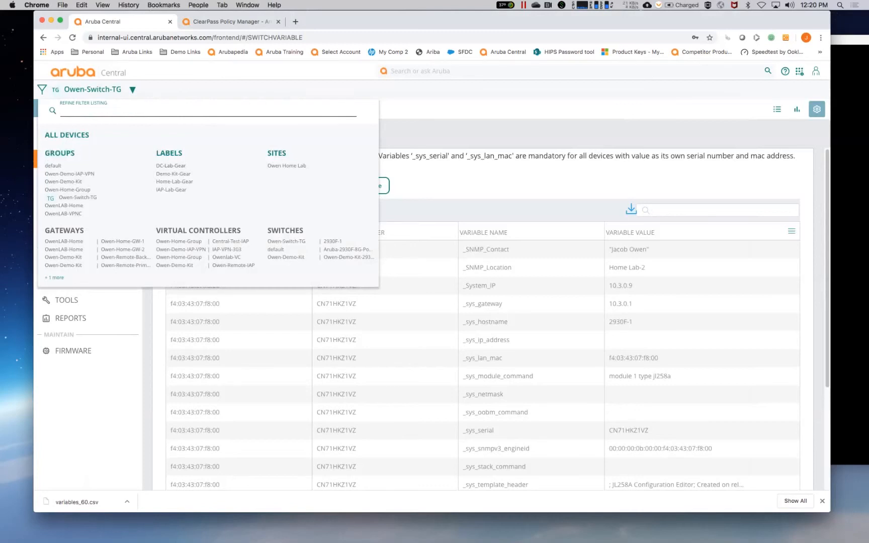
click(84, 387)
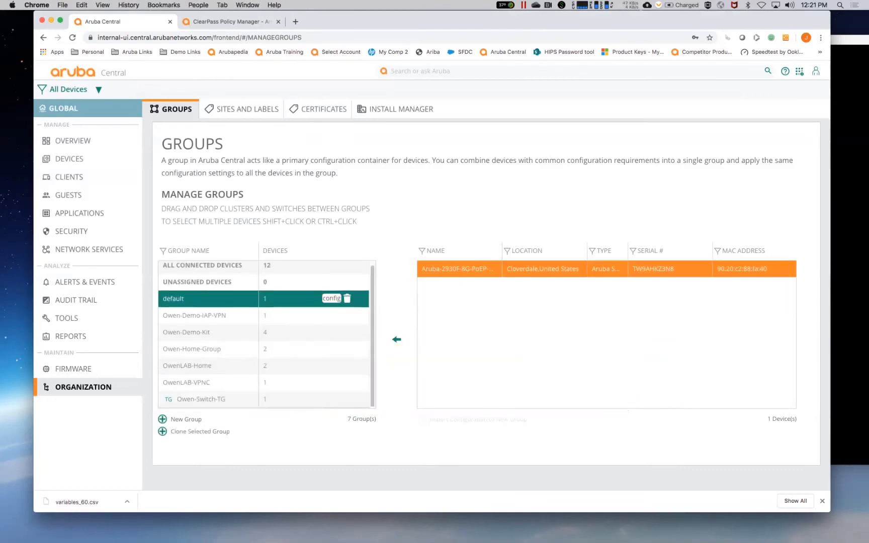
click(202, 264)
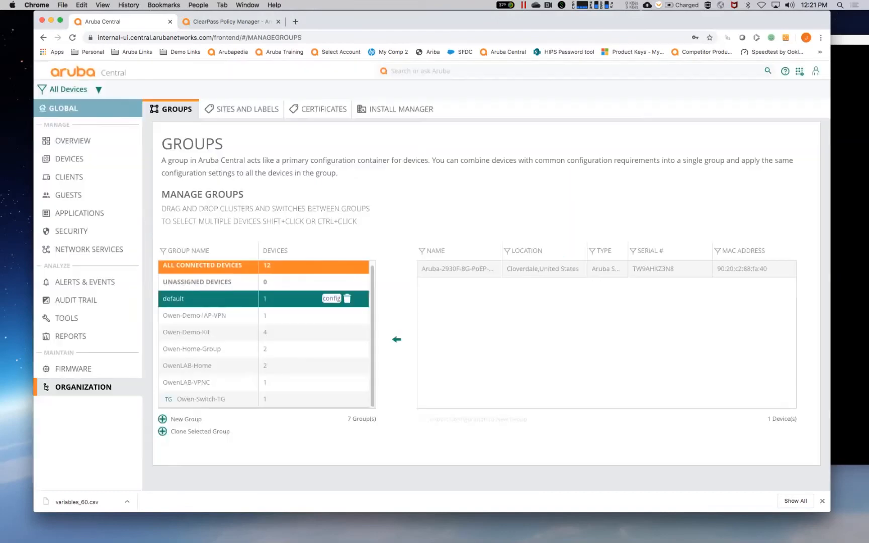
click(67, 89)
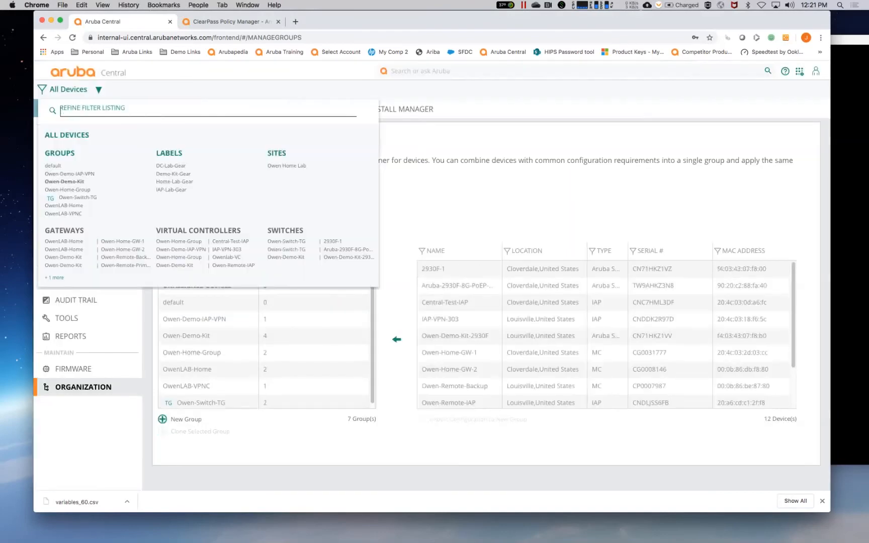
click(77, 197)
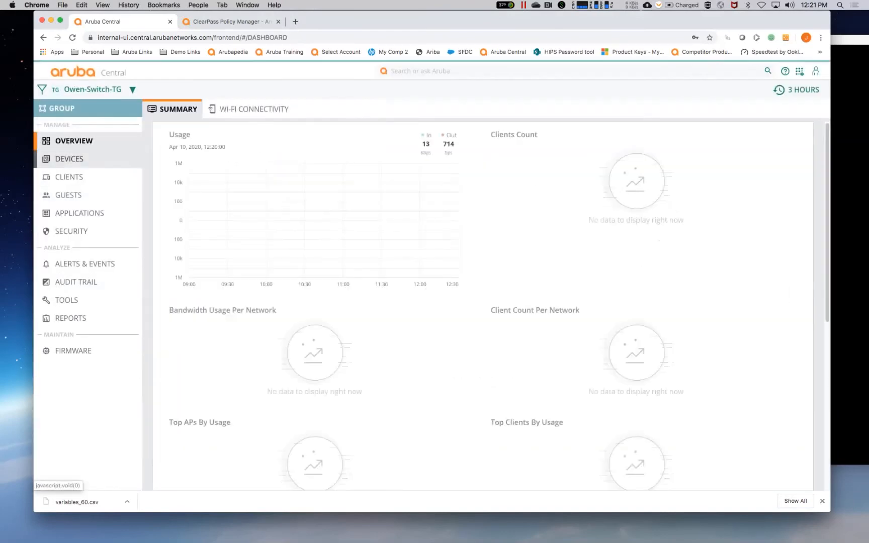
- Download the group's switch template variables CSV listing both switches
click(69, 159)
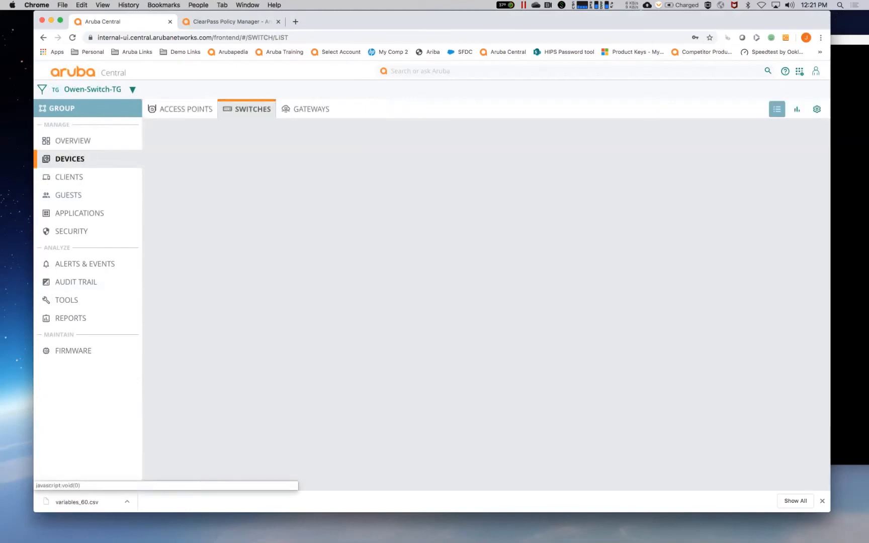
click(817, 109)
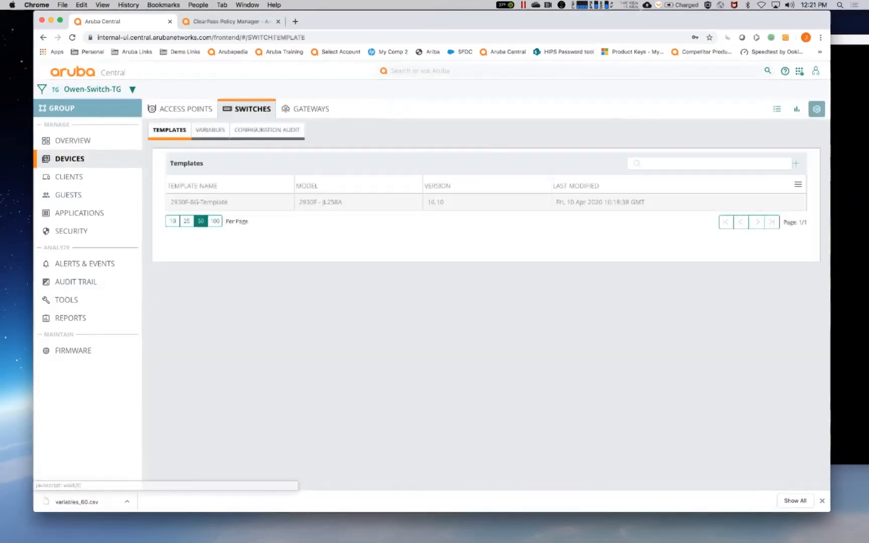
click(209, 130)
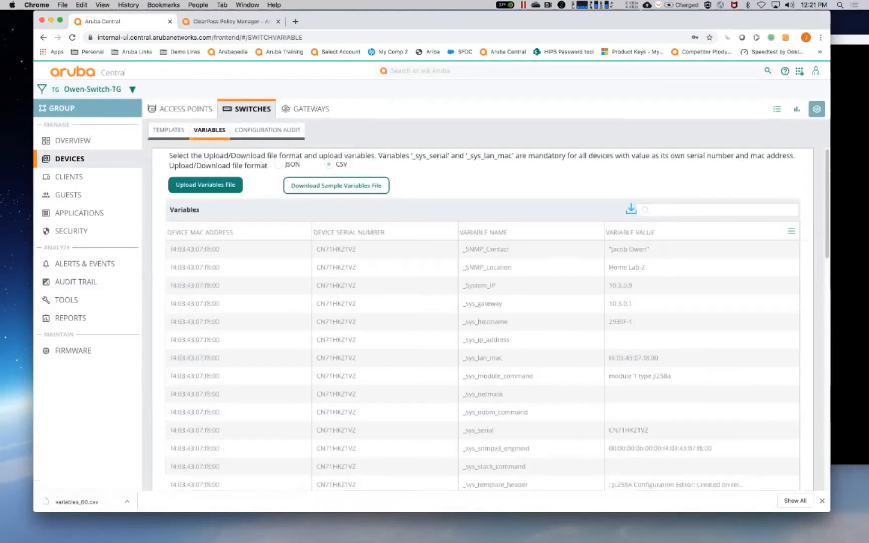
click(630, 209)
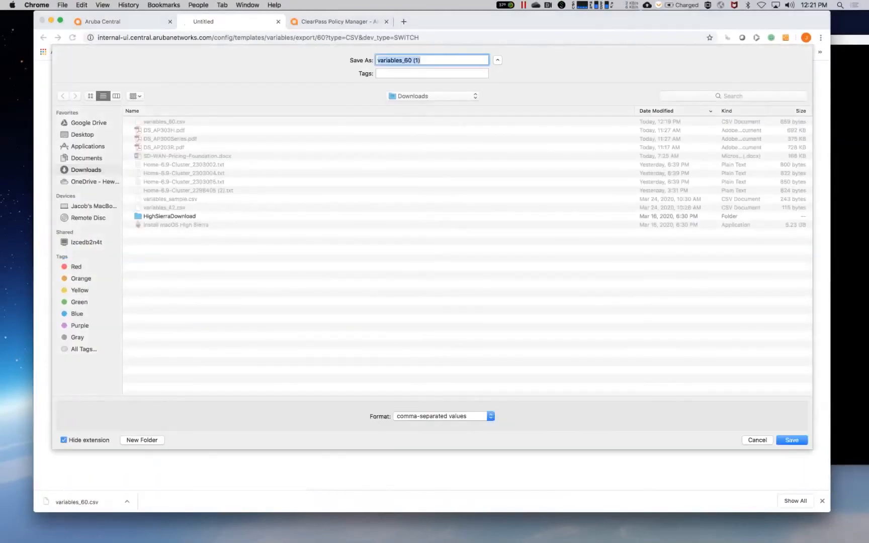
click(791, 439)
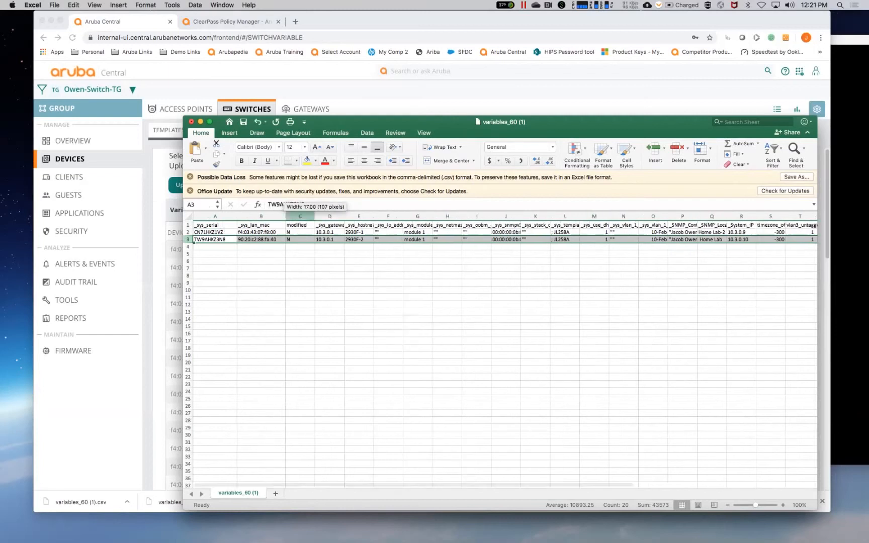
- Mark the second switch's modified flag Y and format the untagged VLAN cells as Text
click(304, 239)
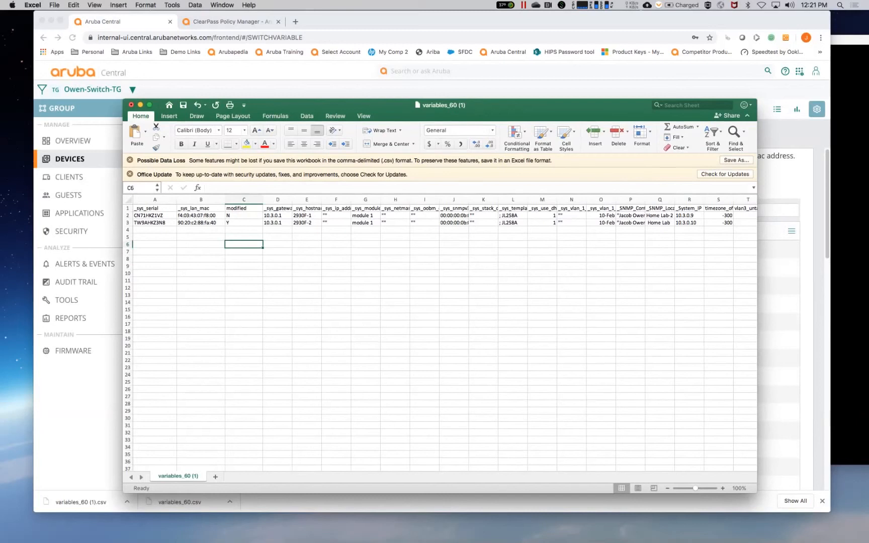
click(243, 216)
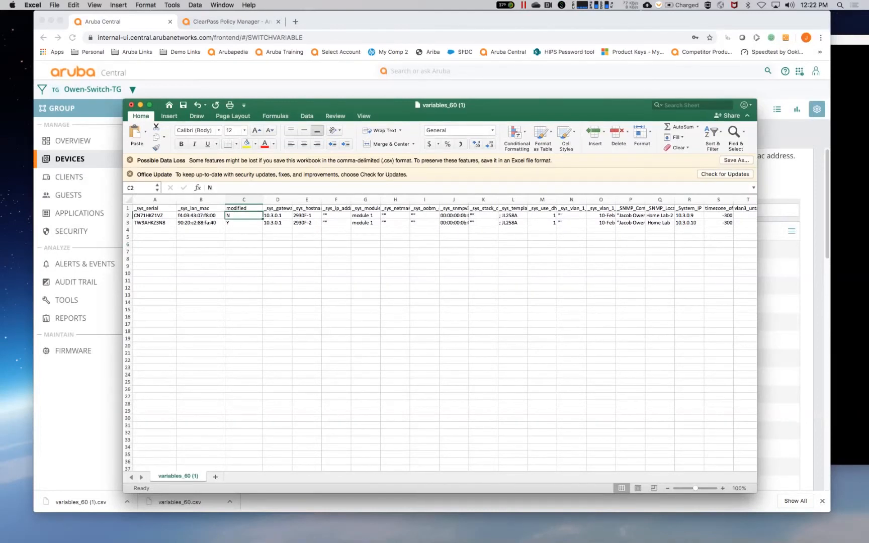
click(600, 219)
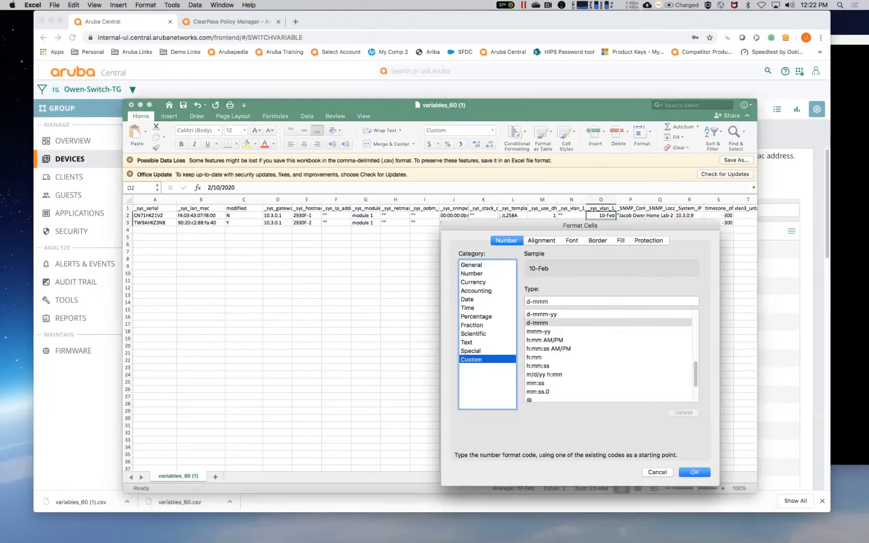
click(693, 472)
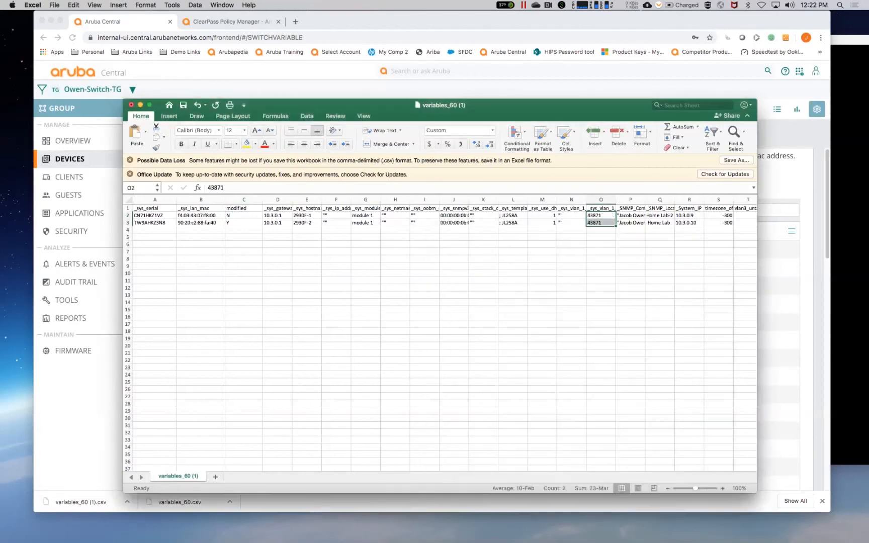
- Enter 2-10 as both switches' untagged VLAN value, then save and close the sheet
text(2-10)
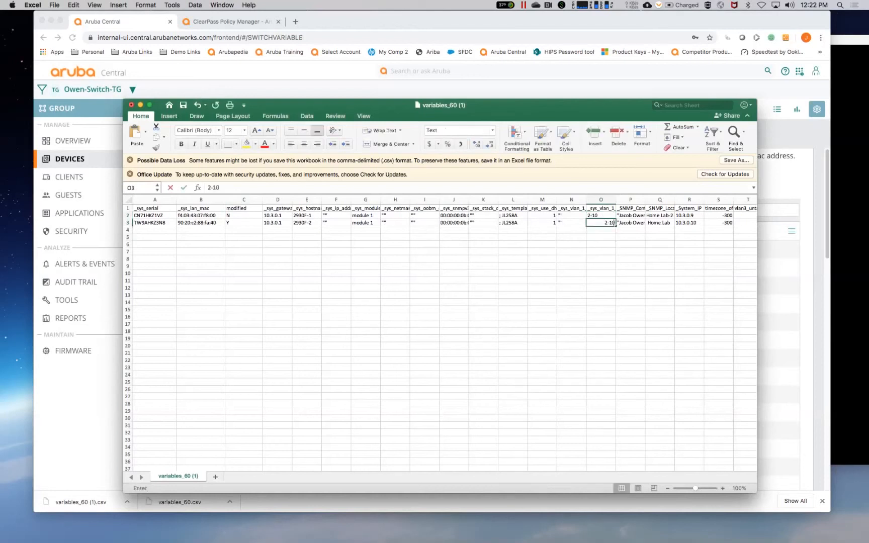
click(660, 216)
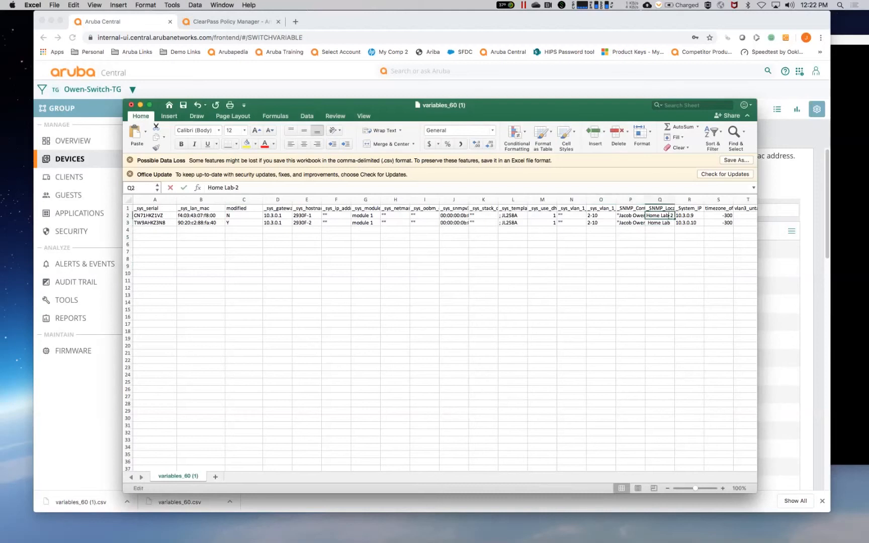
click(660, 272)
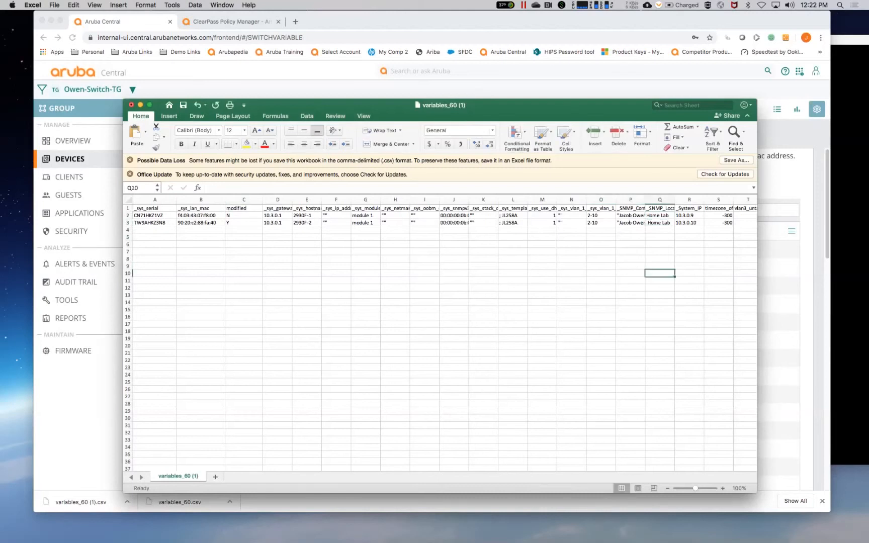
click(244, 215)
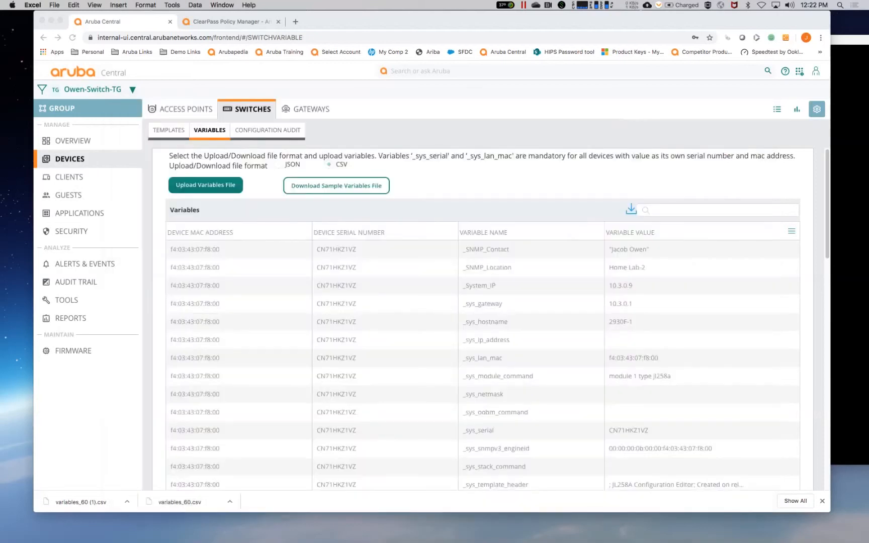
- Upload the edited variables CSV file to the template group
click(205, 184)
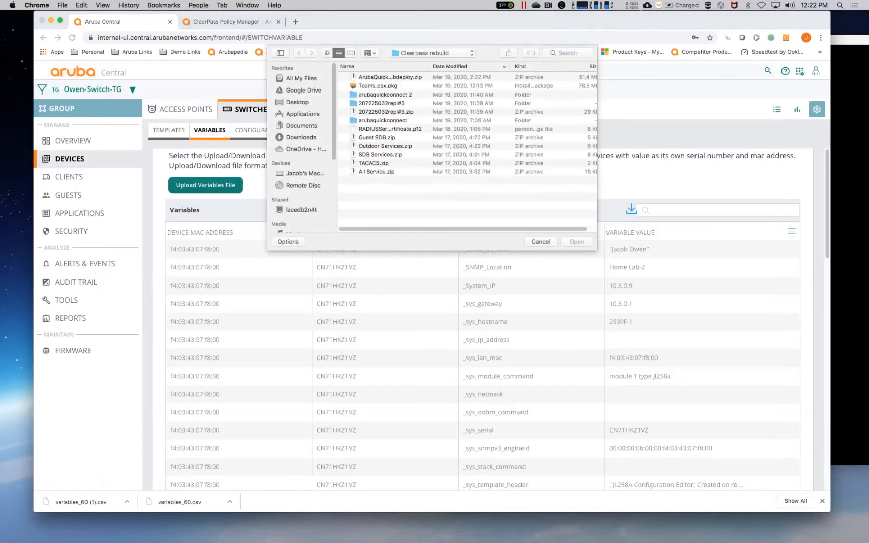
click(539, 241)
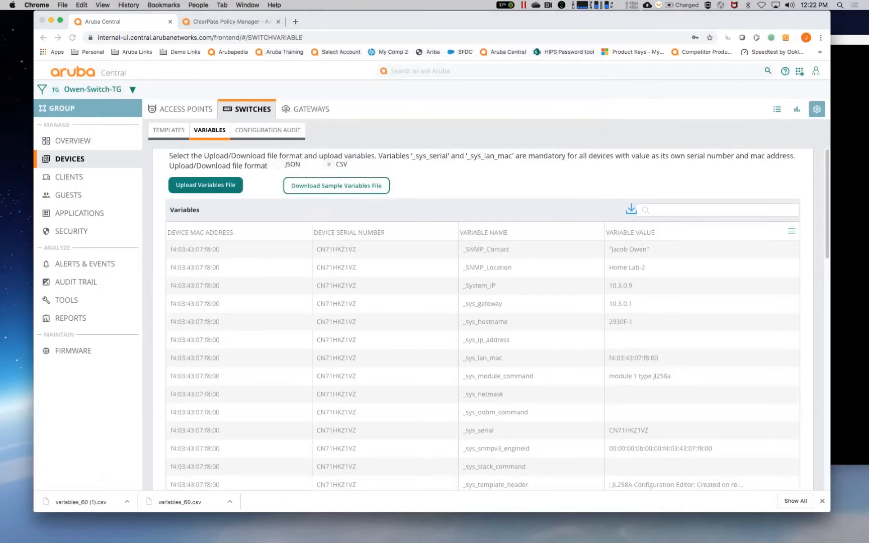
- Search the Variables table for 2930F-2 and select its hostname entry
click(205, 184)
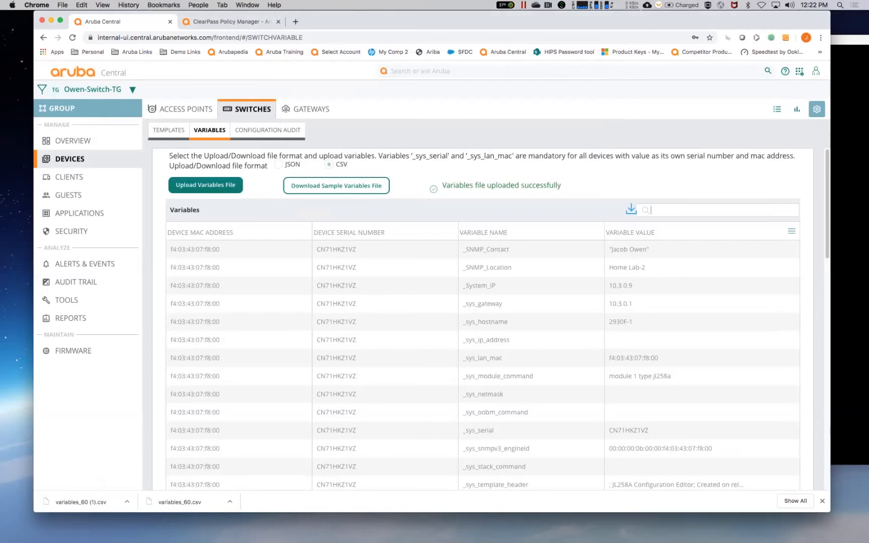
text(29)
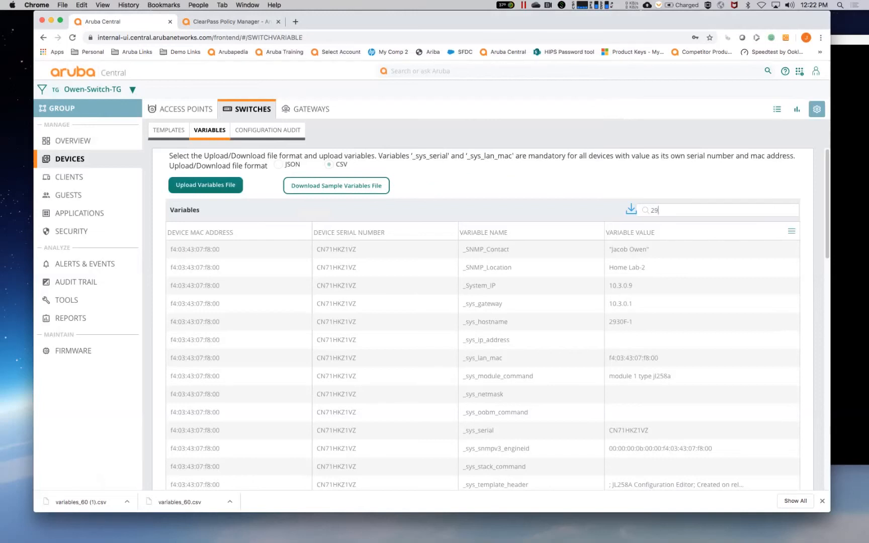
text(930F-2)
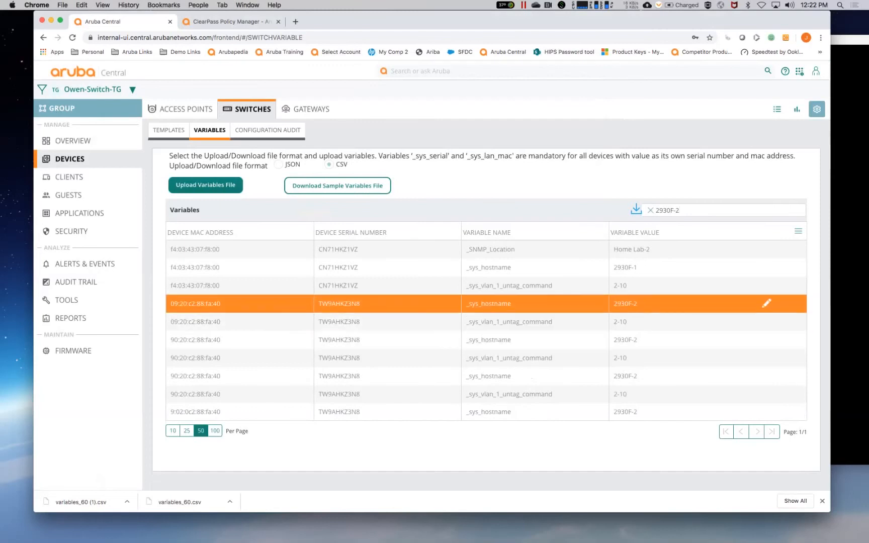
click(169, 130)
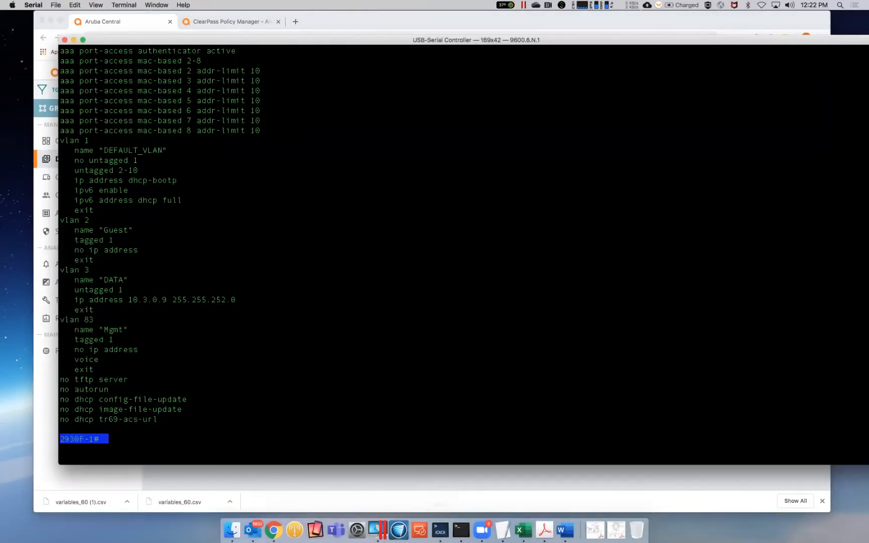
- Log in to the second switch console as admin with the manager password
key(Return)
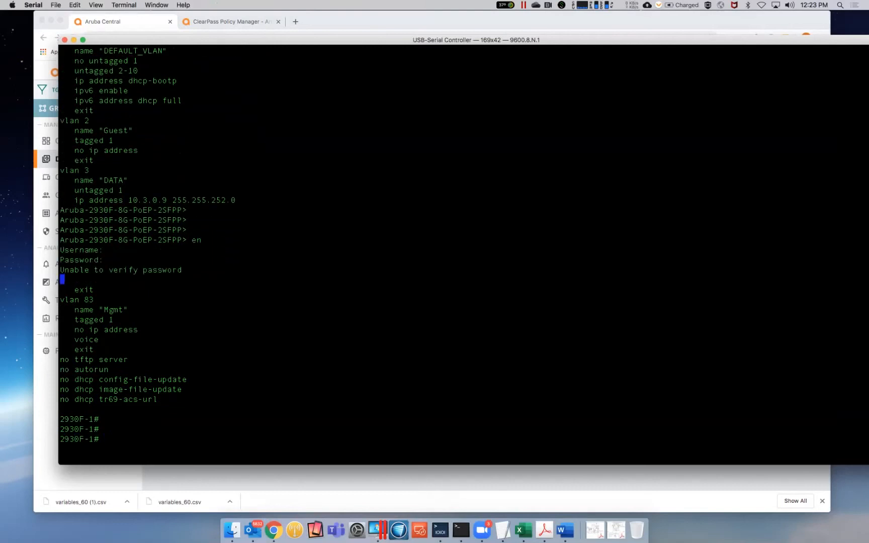
text(ma)
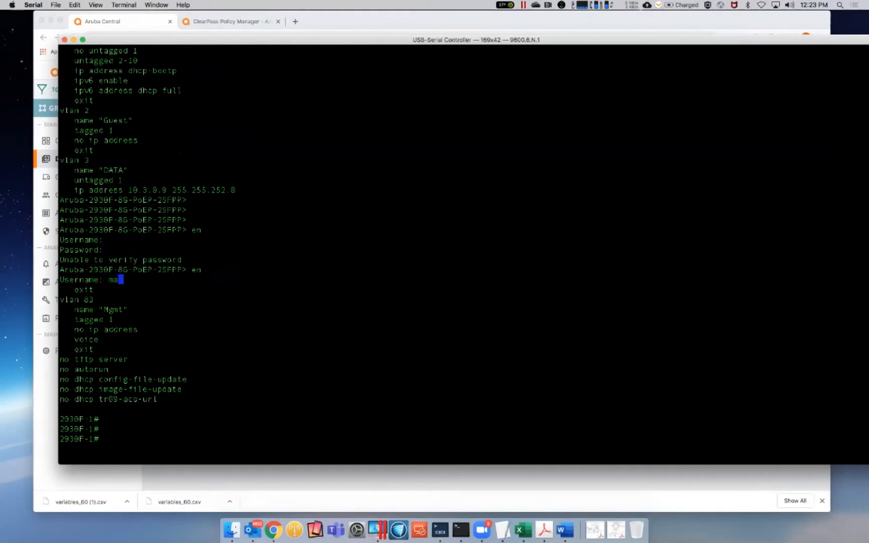
key(Backspace)
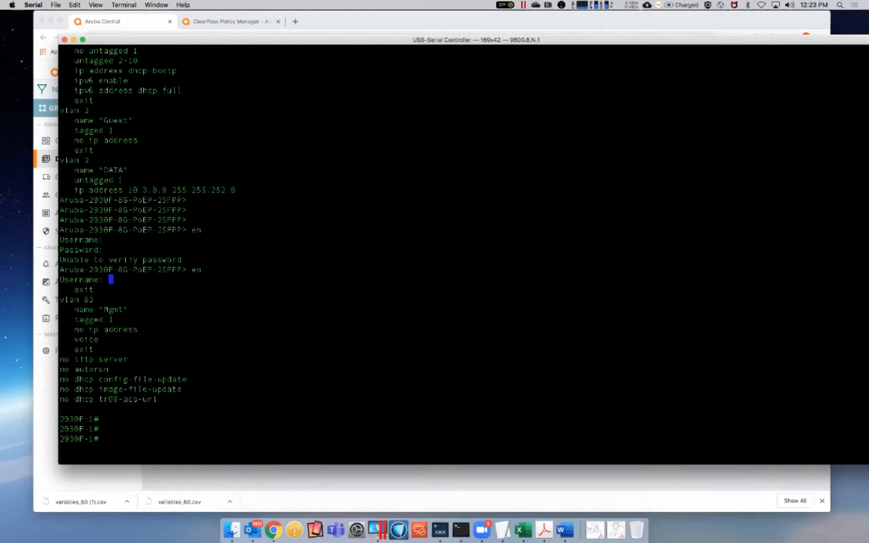
text(admin)
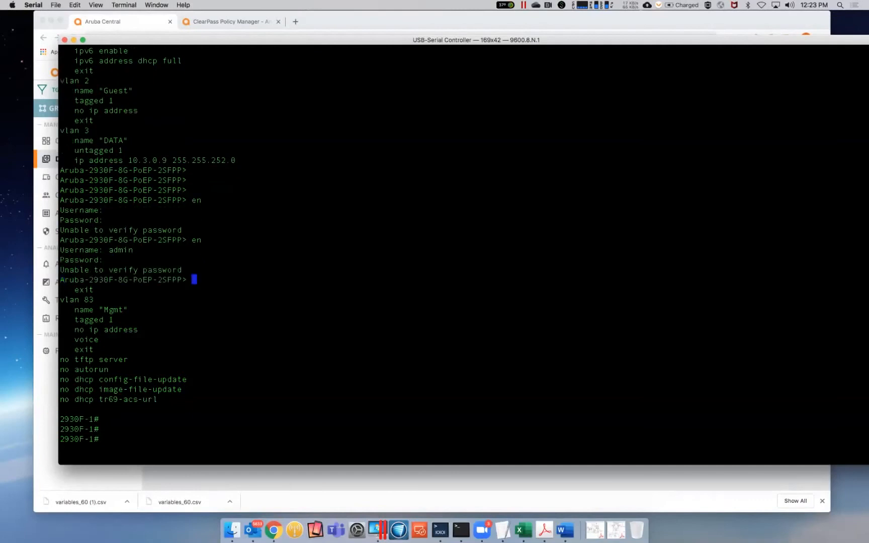
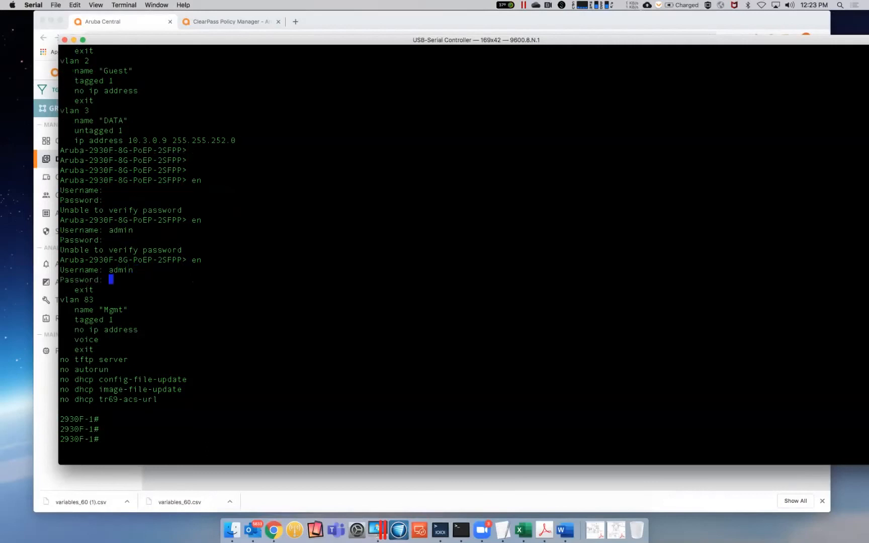
key(Return)
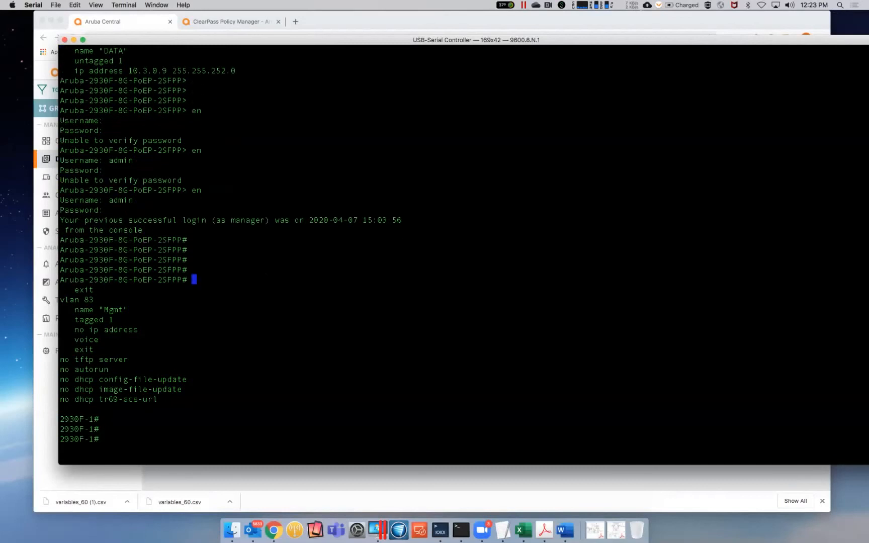
- Enable 'debug cfg-restore' with debug destination set to the console session
text(debug cfg restore)
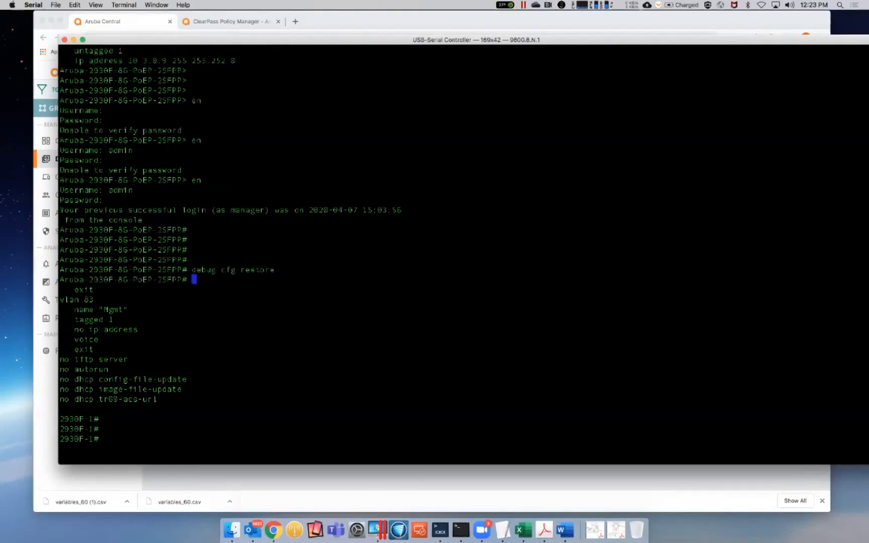
text(debug destination session)
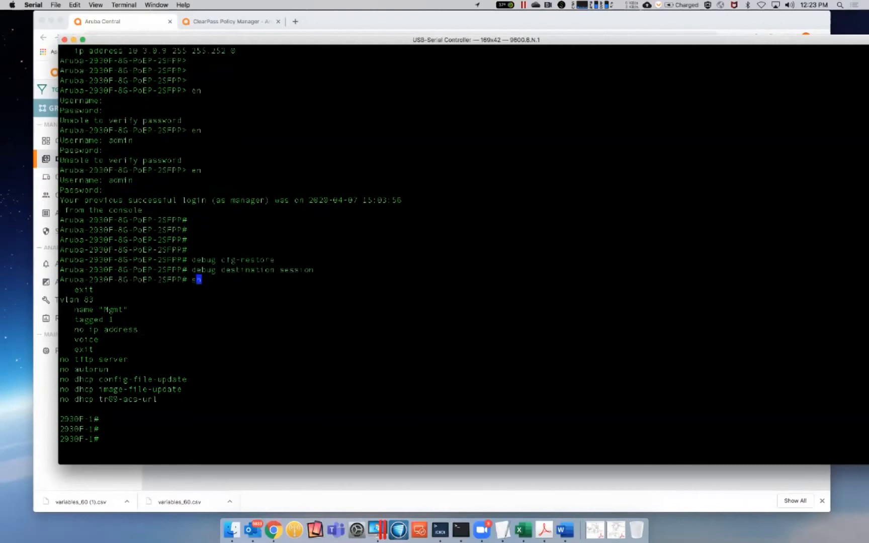
text(cfg-restore)
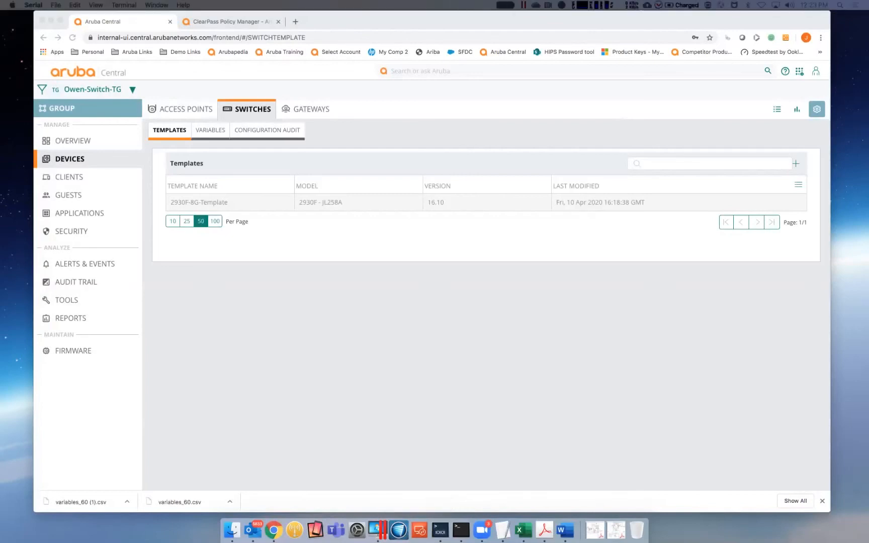
- Bring the Serial console forward to see the switch's Central connection status
click(461, 530)
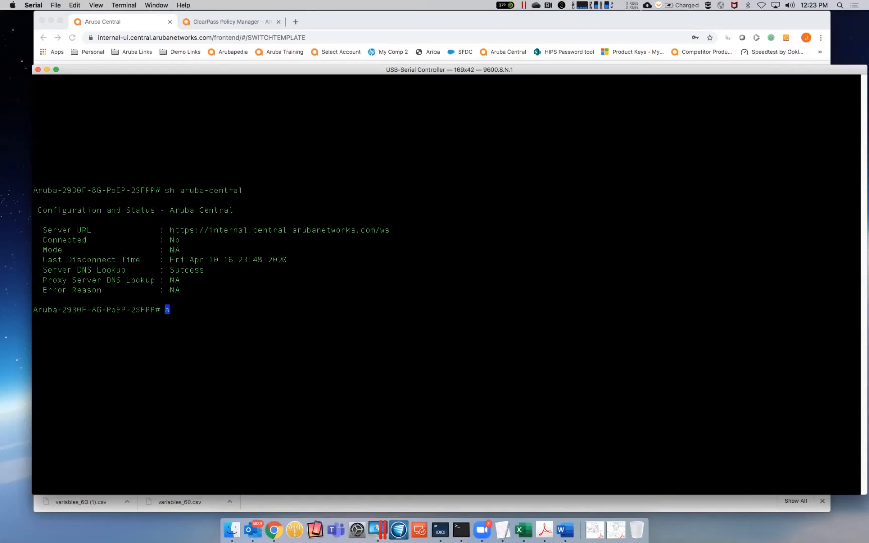
- Run 'activate provision' and follow the cfg-restore log until the hostname becomes 2930F-2
text(ctivate provision)
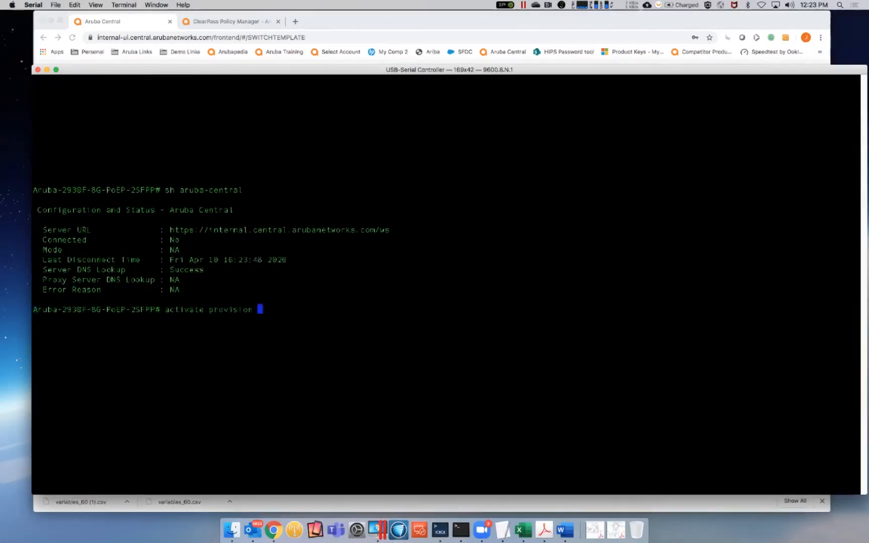
key(Return)
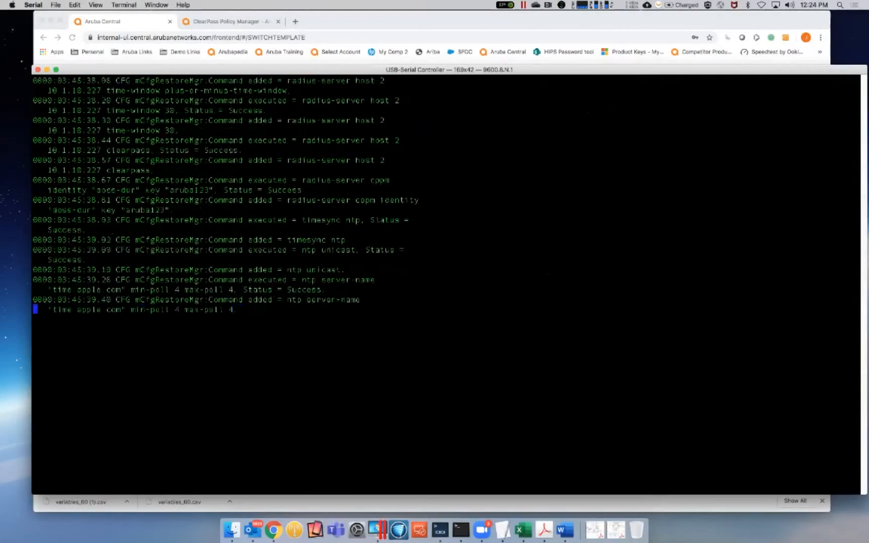
scroll(down, 3)
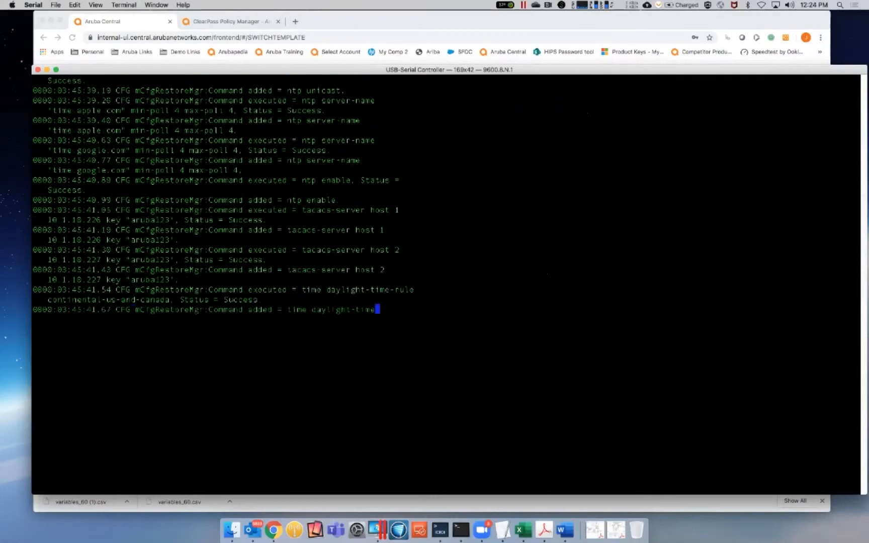
scroll(down, 3)
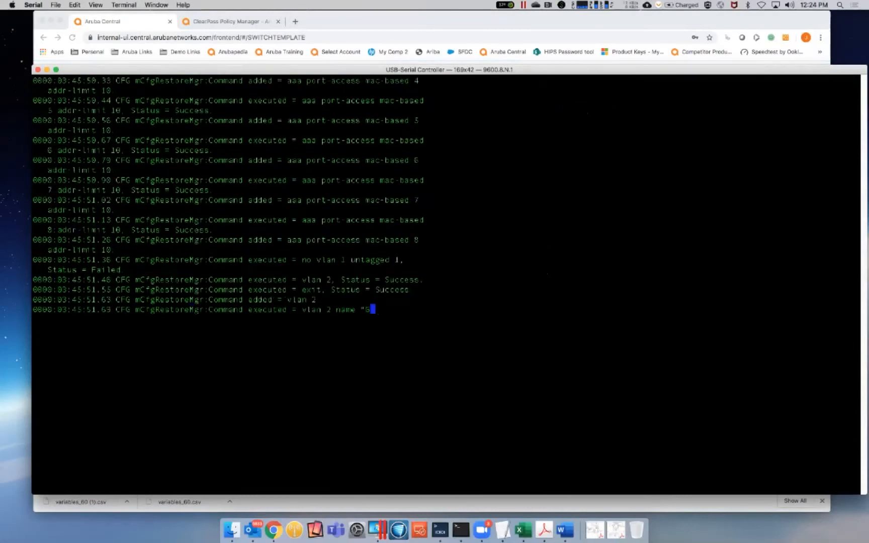
scroll(down, 3)
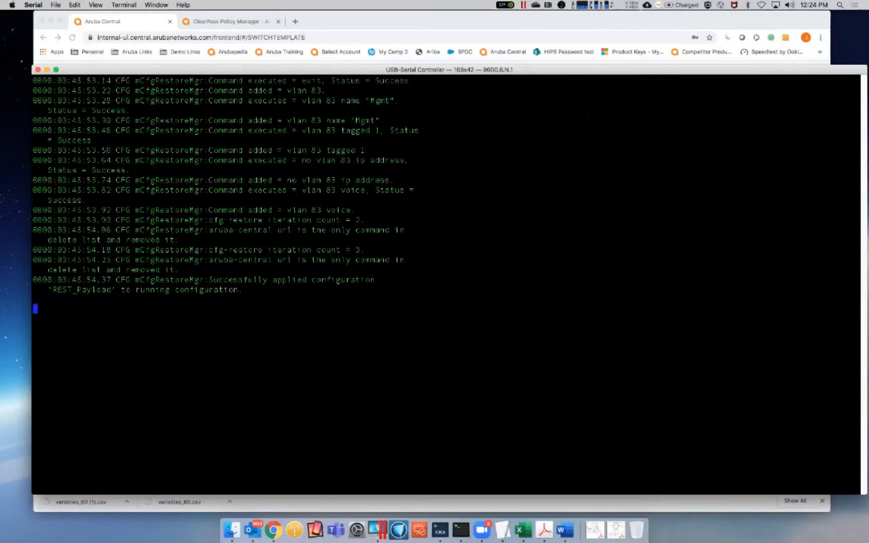
key(Return)
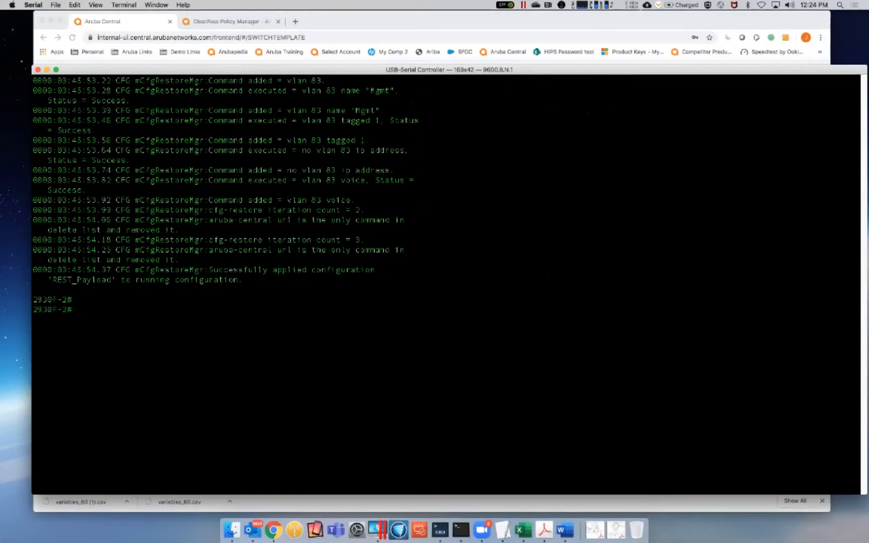
- Run 'sh port-access clients' to list clients and their downloaded roles
text(sh port-access)
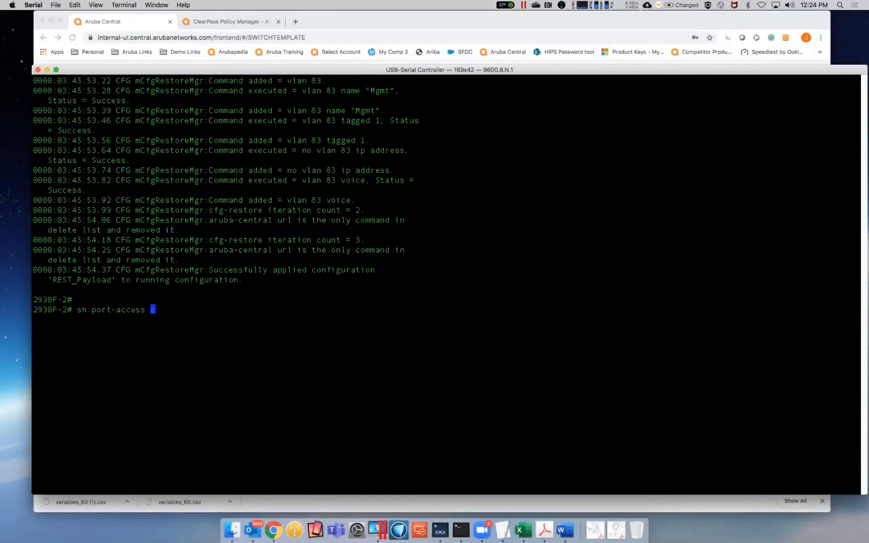
text(clients)
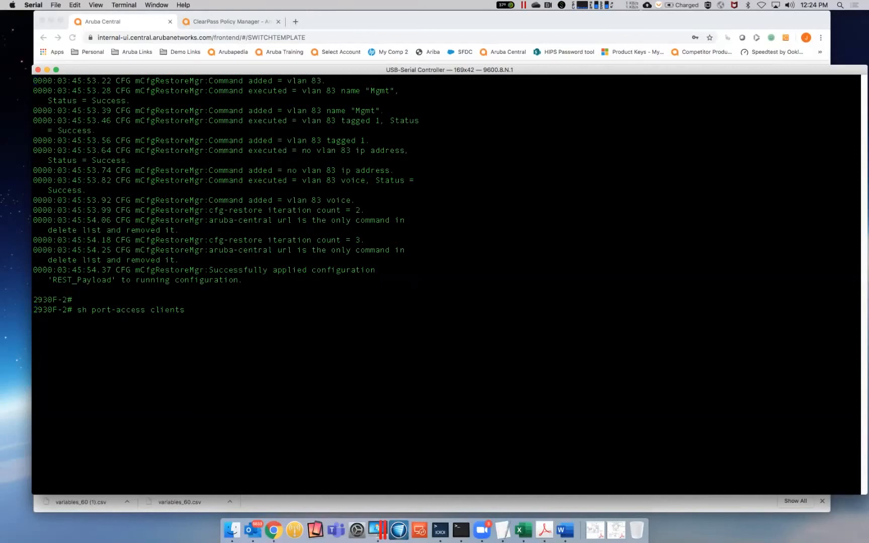
key(Return)
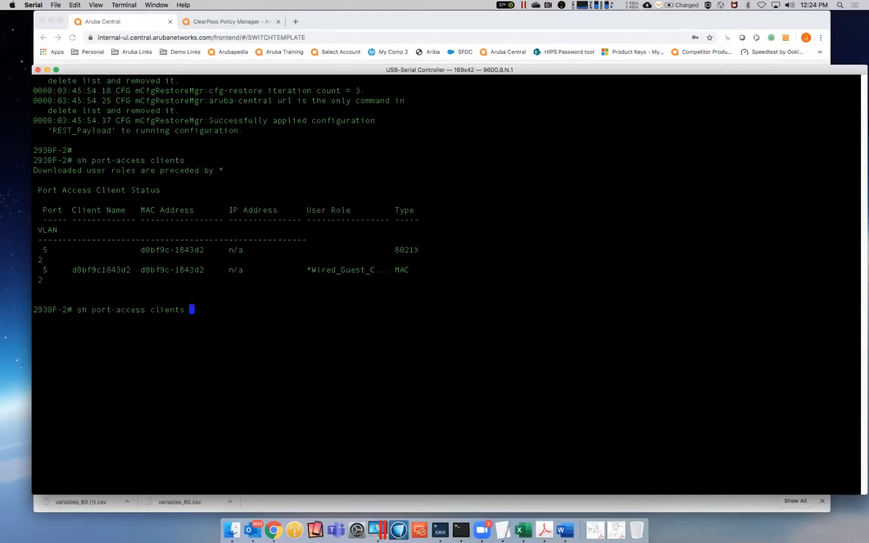
key(Return)
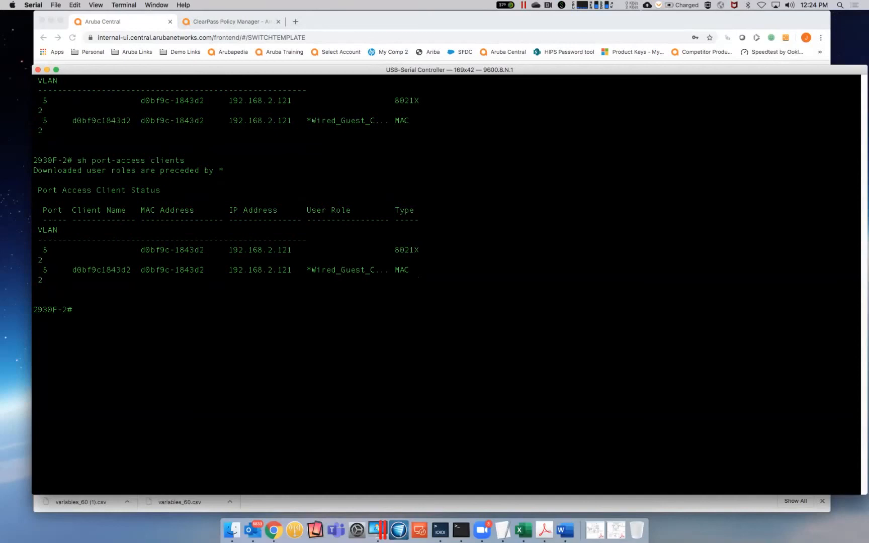
- Rerun the client listing until IP addresses appear for ports 3, 5 and 8
text(sh port-access clients)
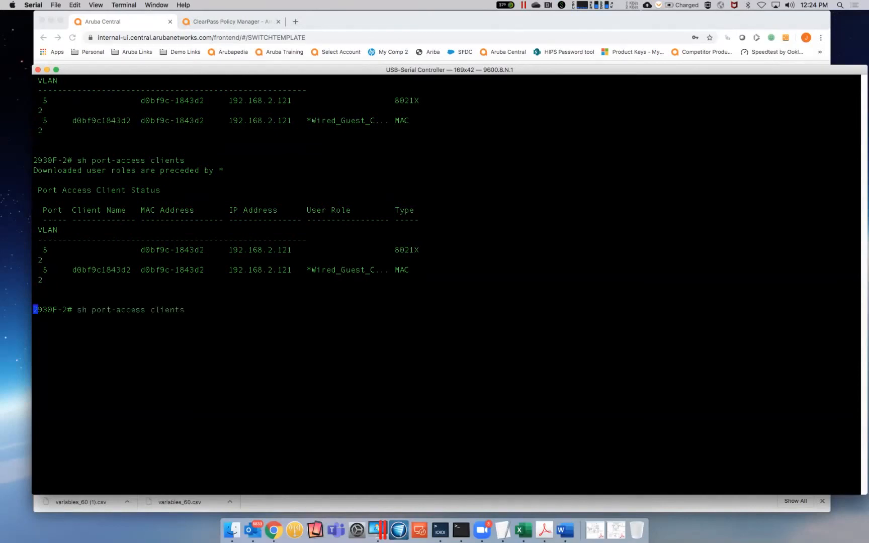
key(Return)
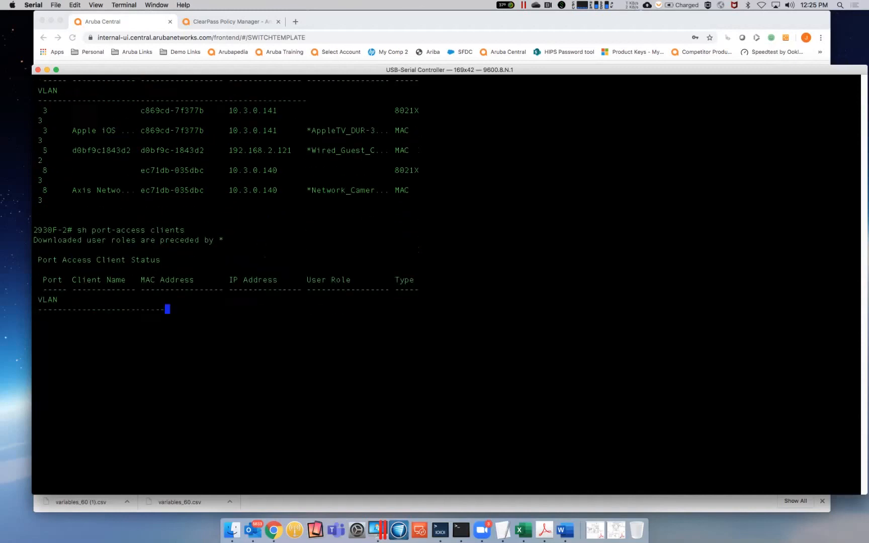
key(Return)
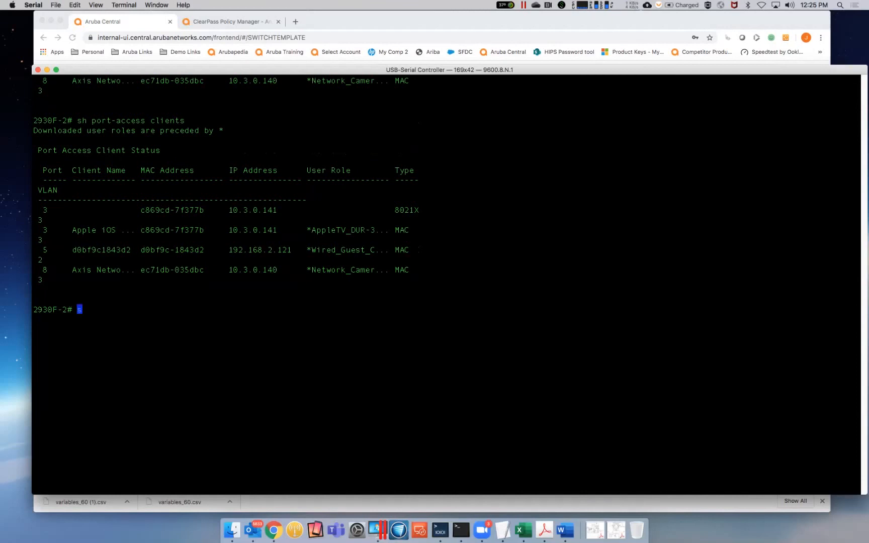
text(sh run)
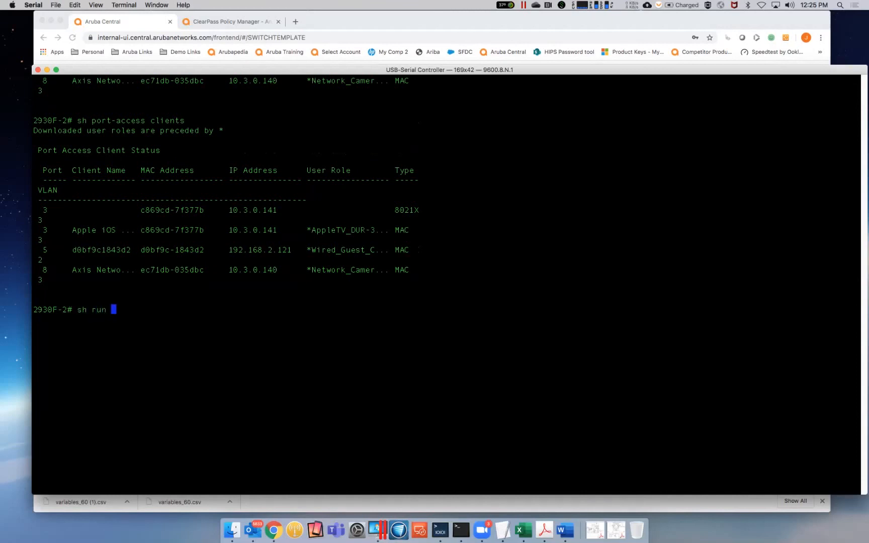
- Page through 'sh run' to the end, confirming VLANs Guest, DATA and Mgmt are applied
key(Return)
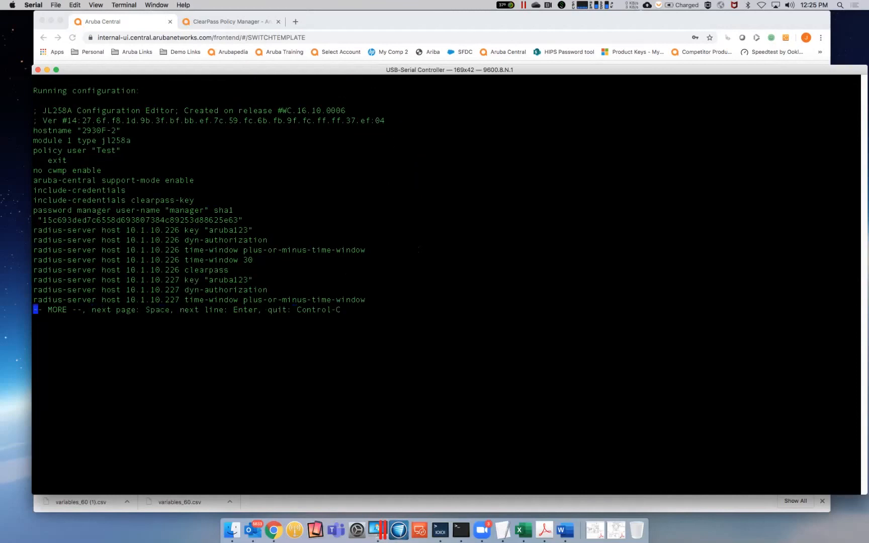
key(space)
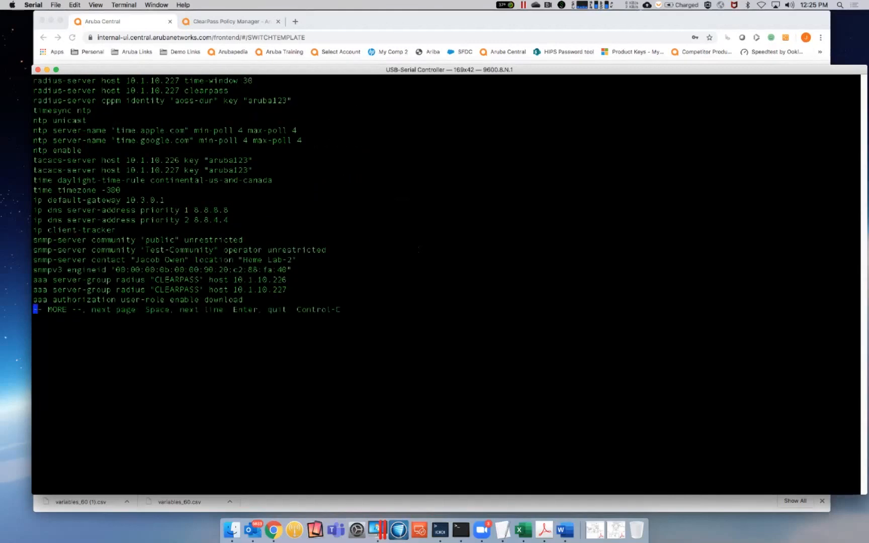
key(space)
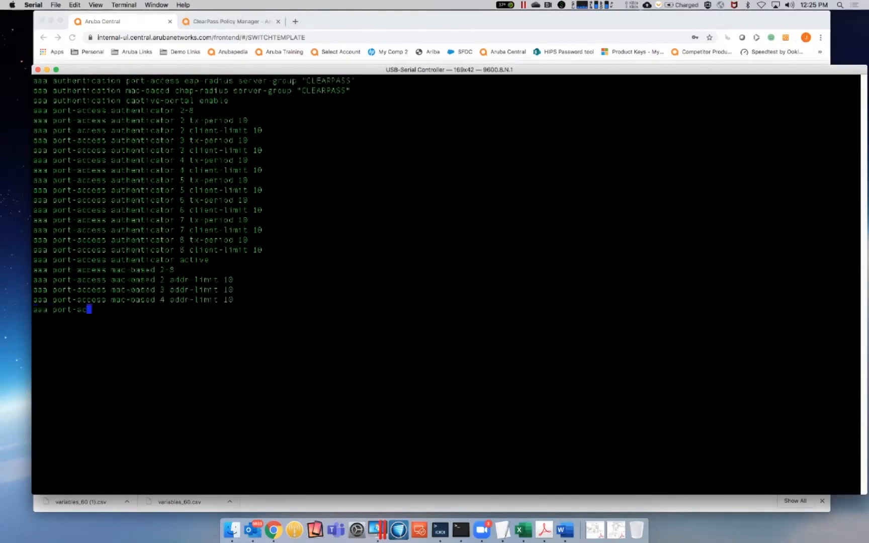
key(Return)
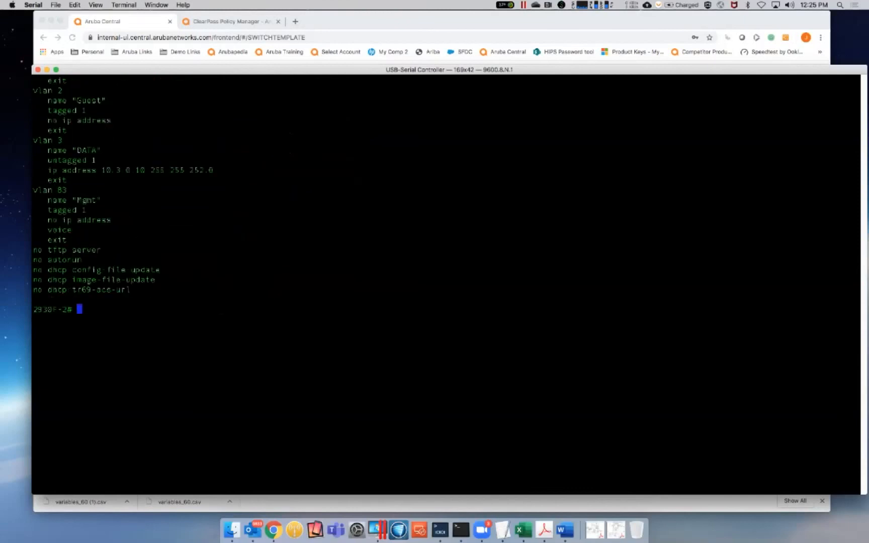
- List port-access clients again, now five entries with the HP IP phone, highlighting the guest role
text(sh port-ac)
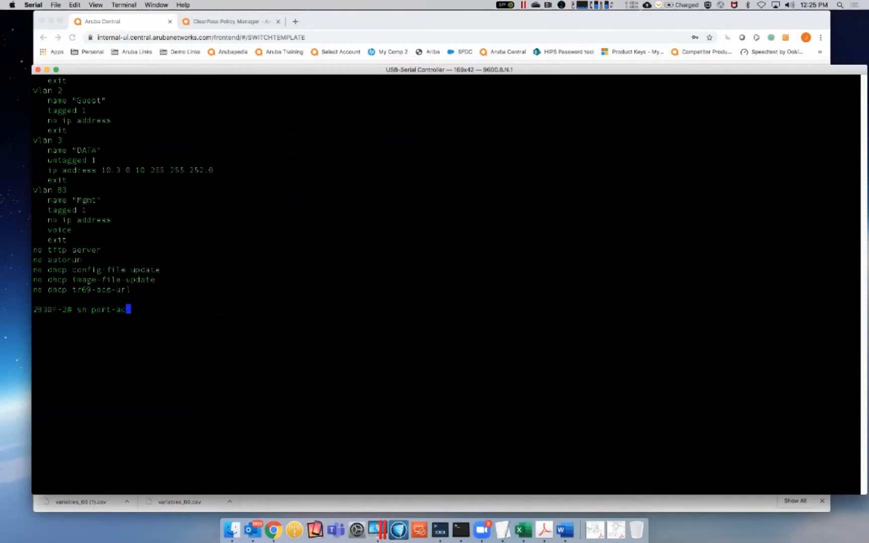
key(Return)
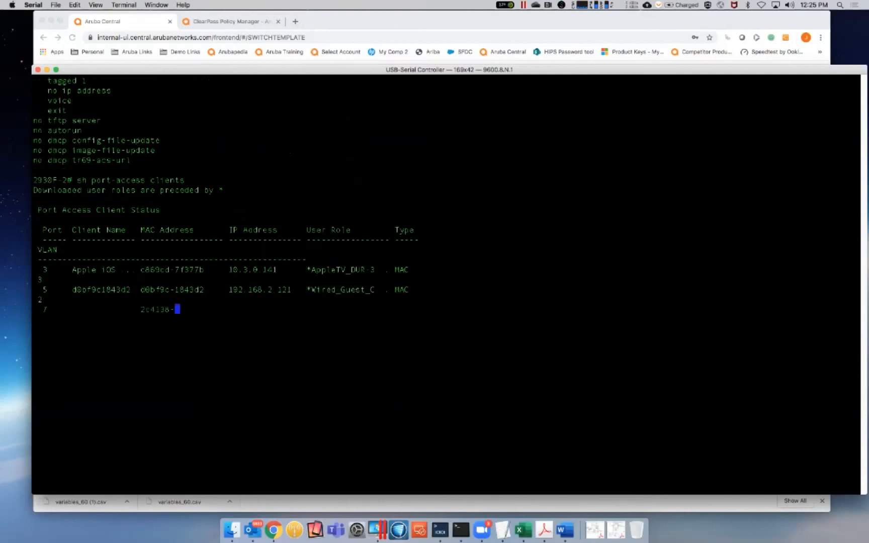
key(Return)
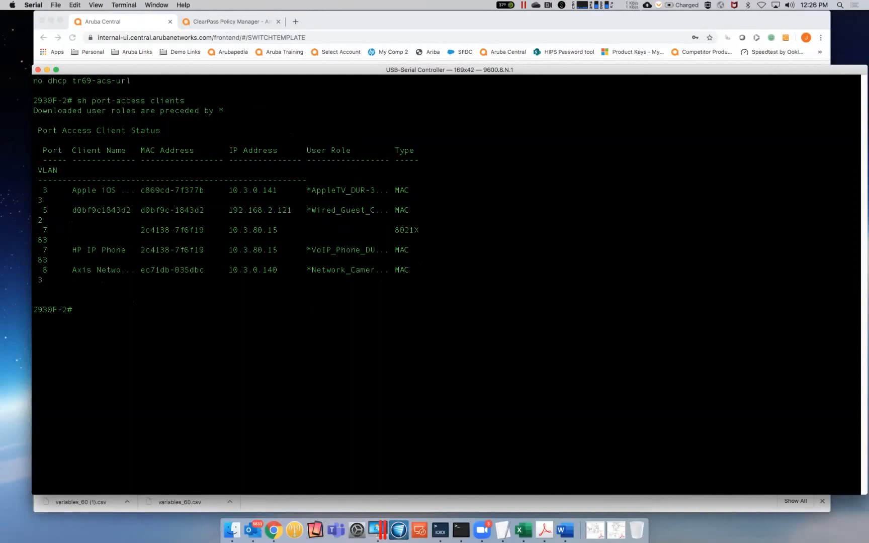
double_click(342, 210)
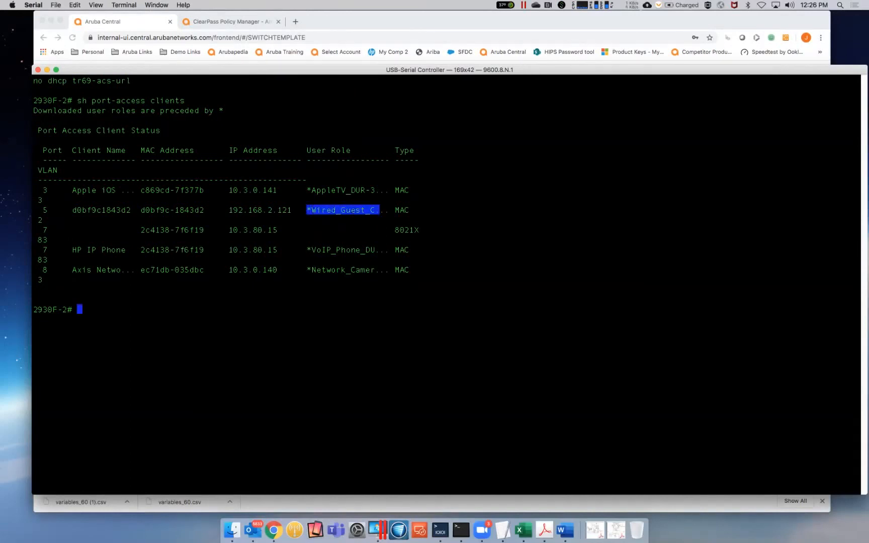